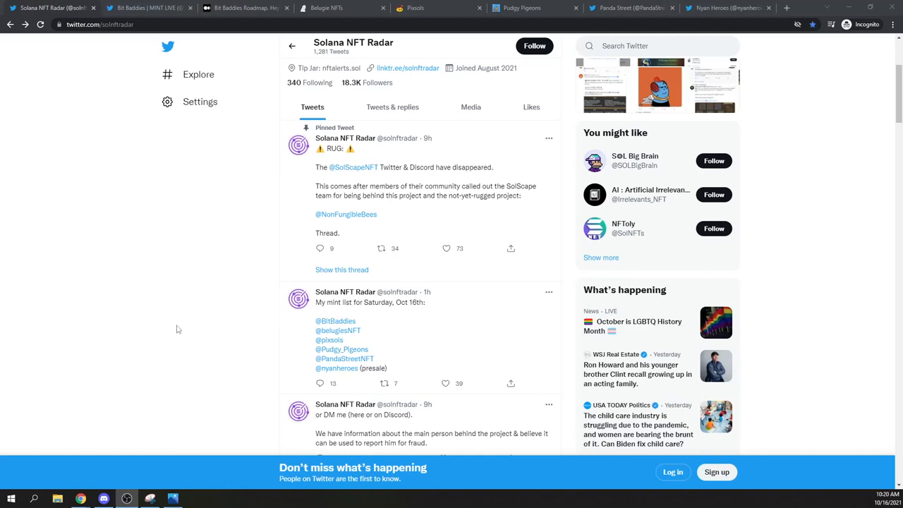
Step: Bring up the Bit Baddies | MINT LIVE Twitter profile and highlight its name
{"action": "scroll", "scroll_direction": "down", "scroll_amount": 3}
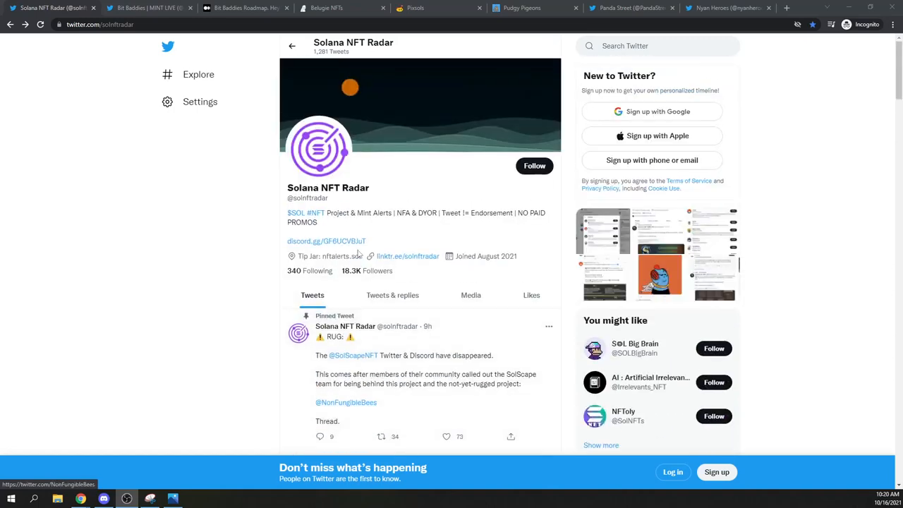
{"action": "double_click", "coordinate": [327, 186]}
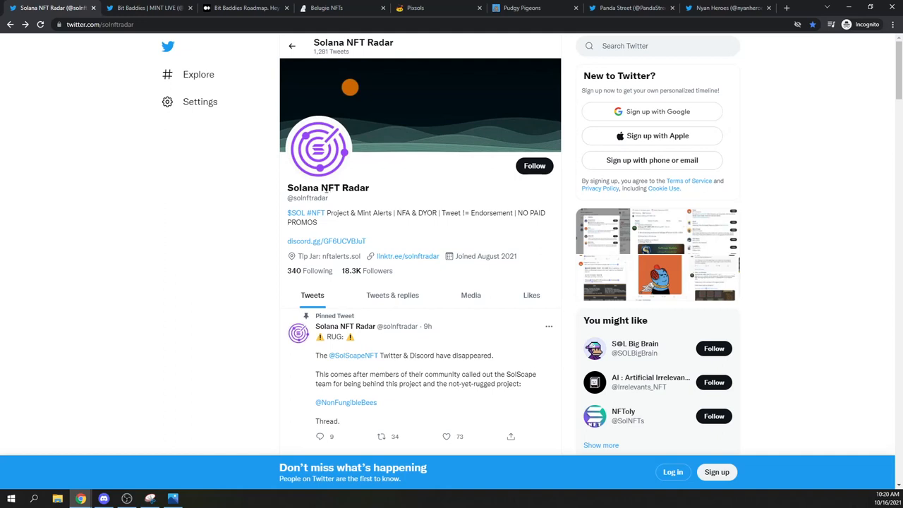
{"action": "mouse_move", "coordinate": [170, 229]}
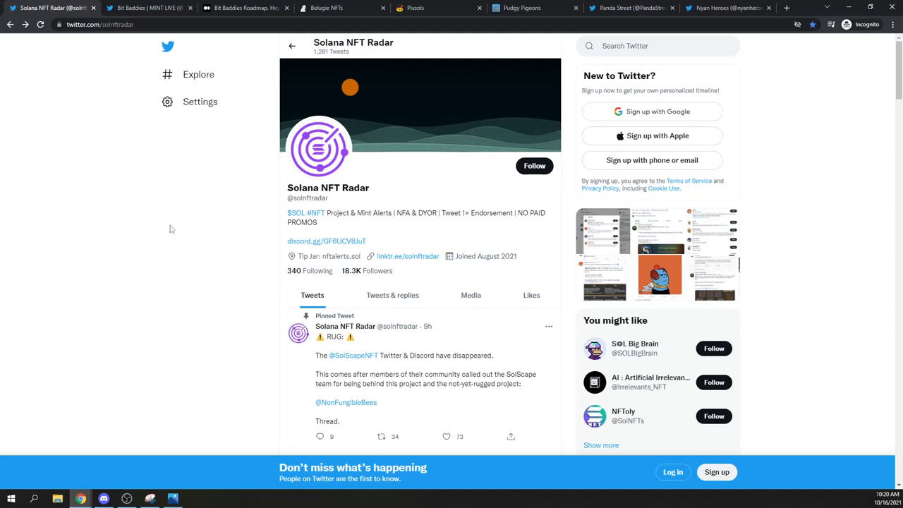
{"action": "scroll", "scroll_direction": "down", "scroll_amount": 3}
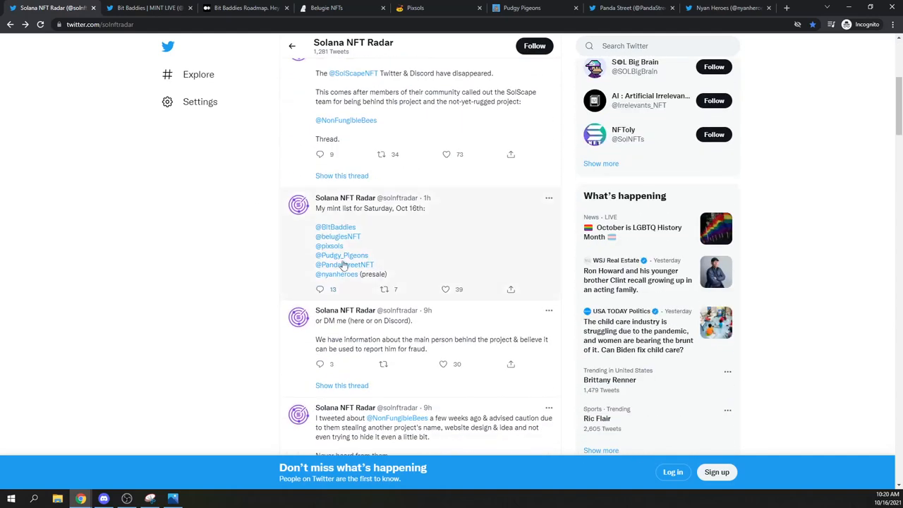
{"action": "mouse_move", "coordinate": [335, 273]}
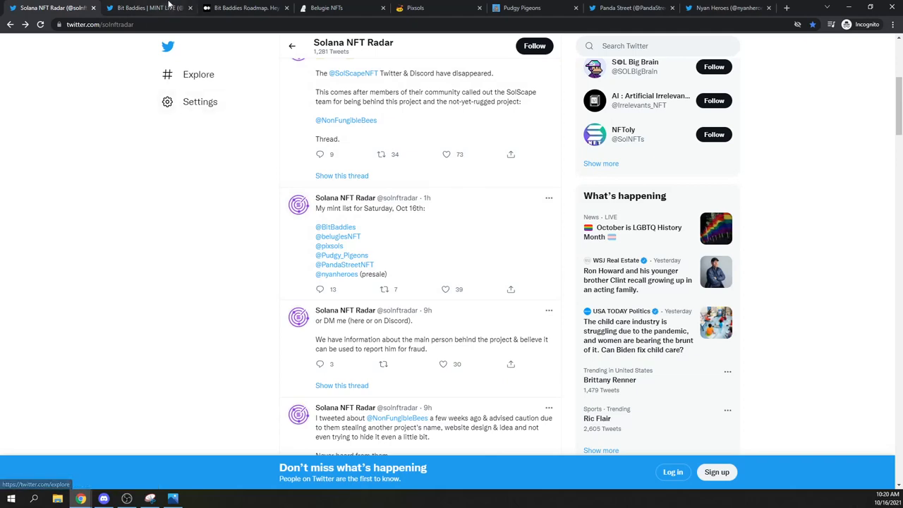
{"action": "left_click", "coordinate": [141, 9]}
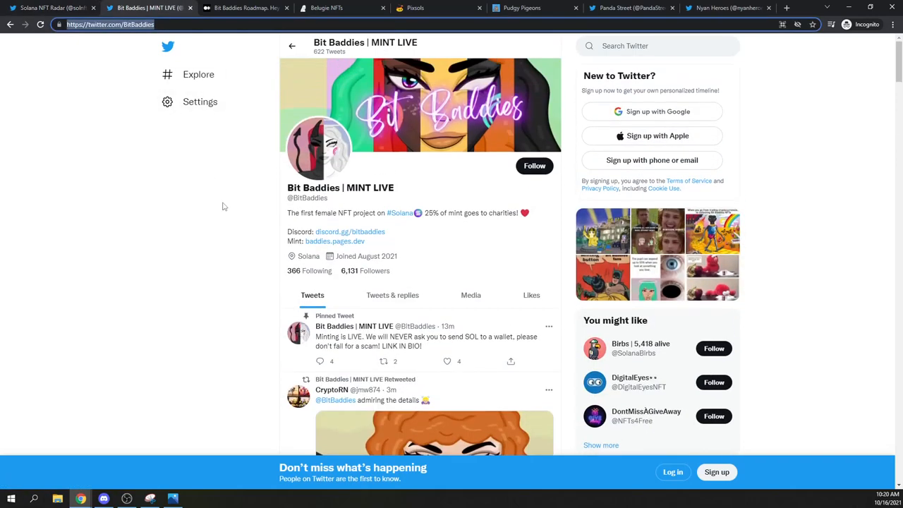
{"action": "mouse_move", "coordinate": [391, 189]}
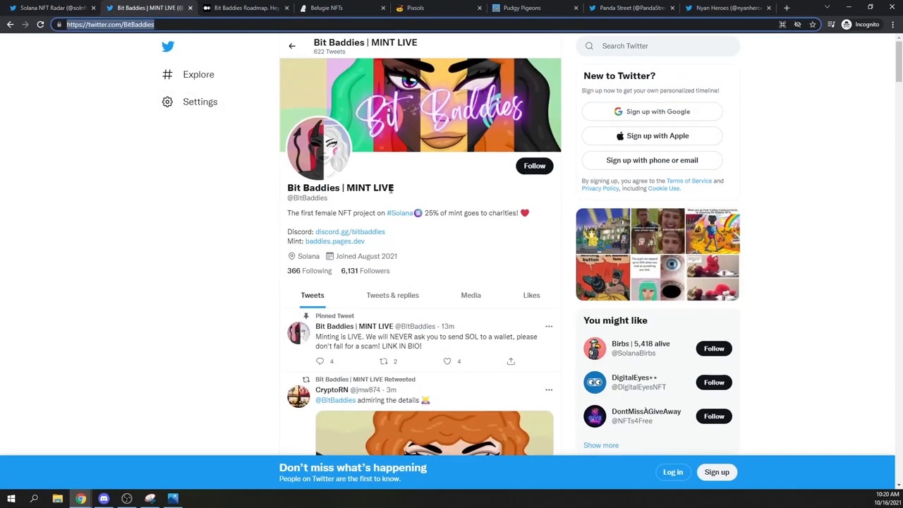
{"action": "double_click", "coordinate": [374, 188]}
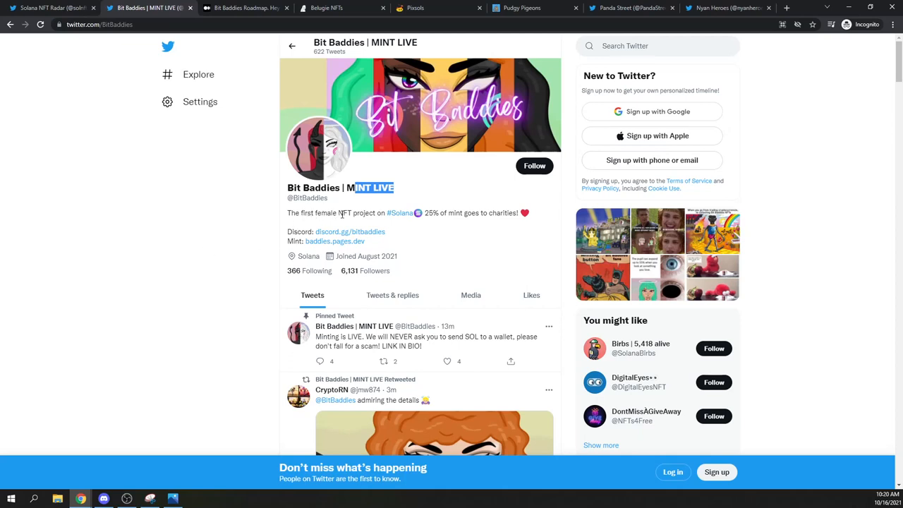
{"action": "mouse_move", "coordinate": [343, 214]}
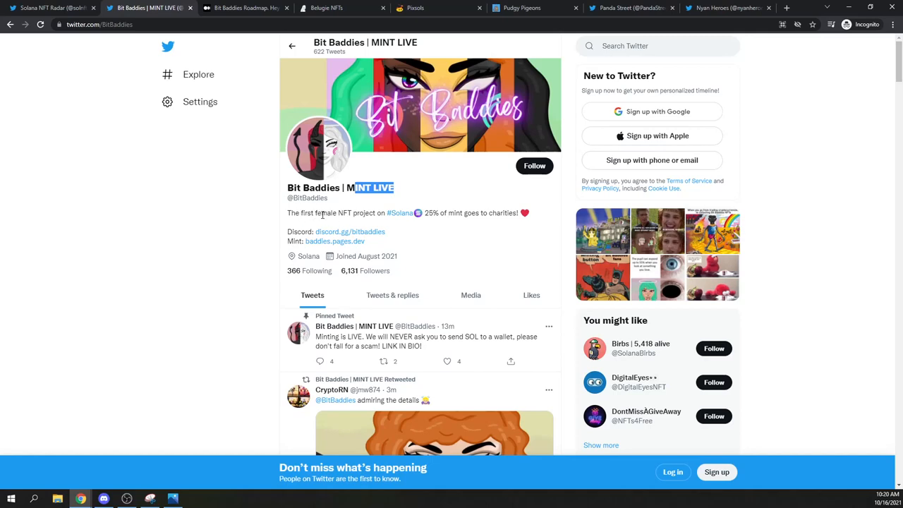
Step: Browse the timeline down to the mint details tweet: October 16, 2pm UTC, 1 SOL
{"action": "scroll", "scroll_direction": "down", "scroll_amount": 3}
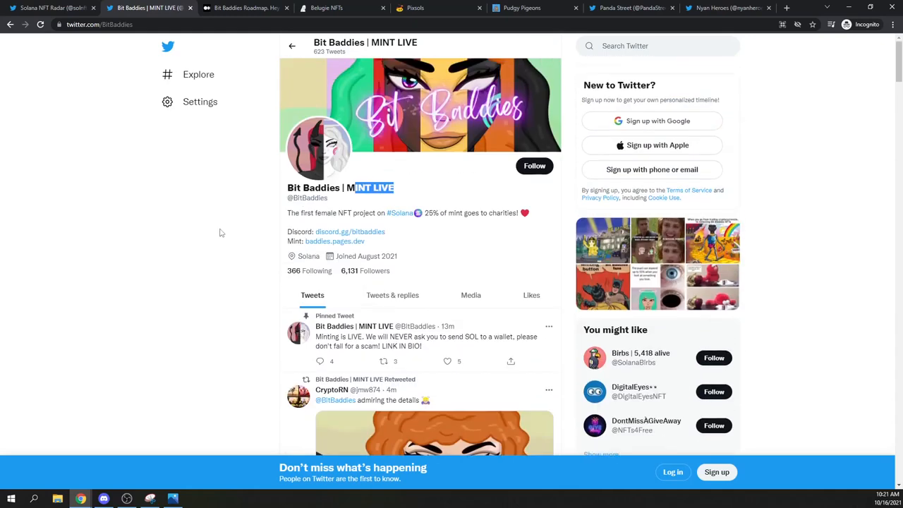
{"action": "mouse_move", "coordinate": [245, 233]}
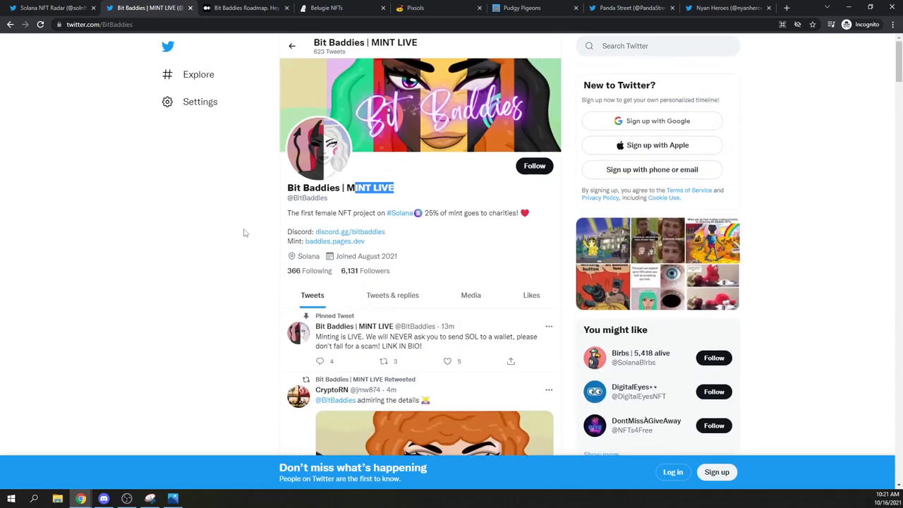
{"action": "scroll", "scroll_direction": "down", "scroll_amount": 3}
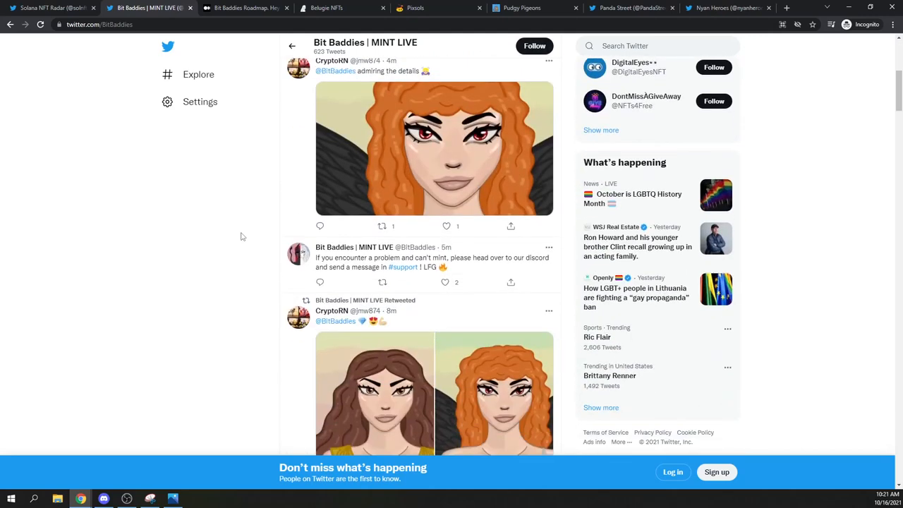
{"action": "scroll", "scroll_direction": "down", "scroll_amount": 3}
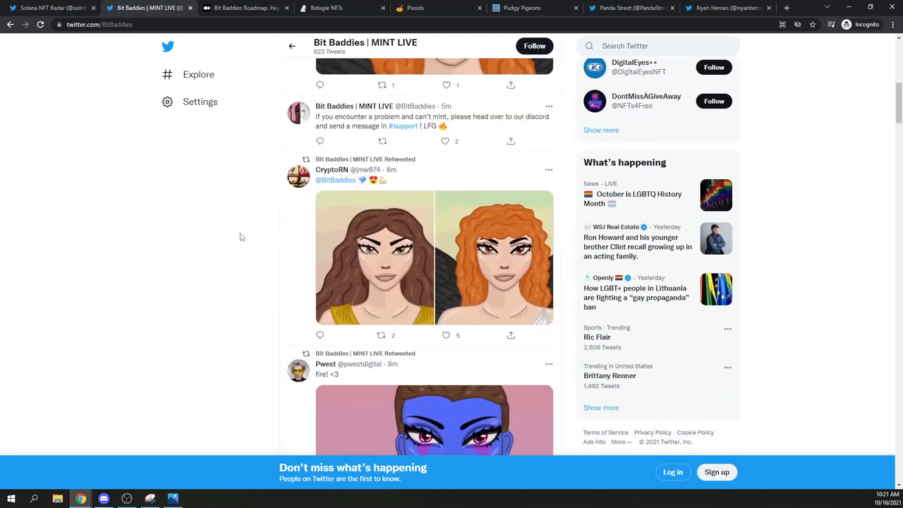
{"action": "mouse_move", "coordinate": [313, 244]}
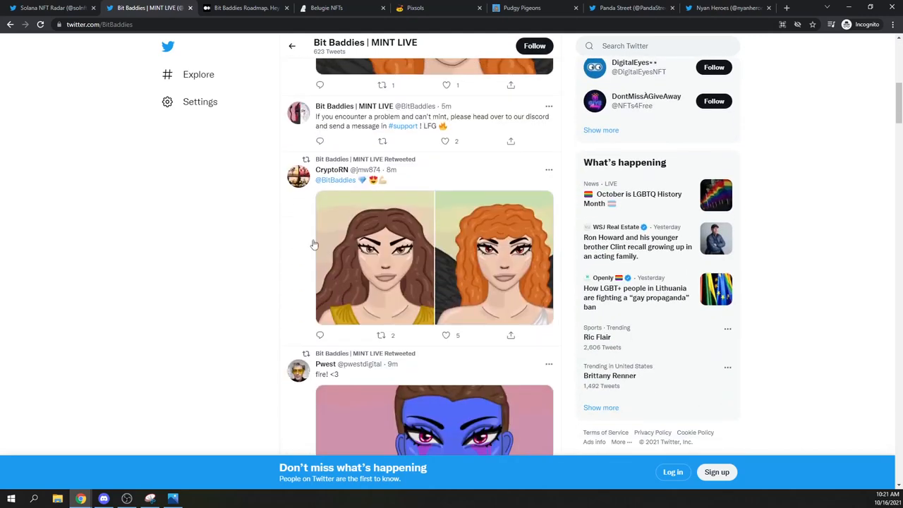
{"action": "scroll", "scroll_direction": "down", "scroll_amount": 3}
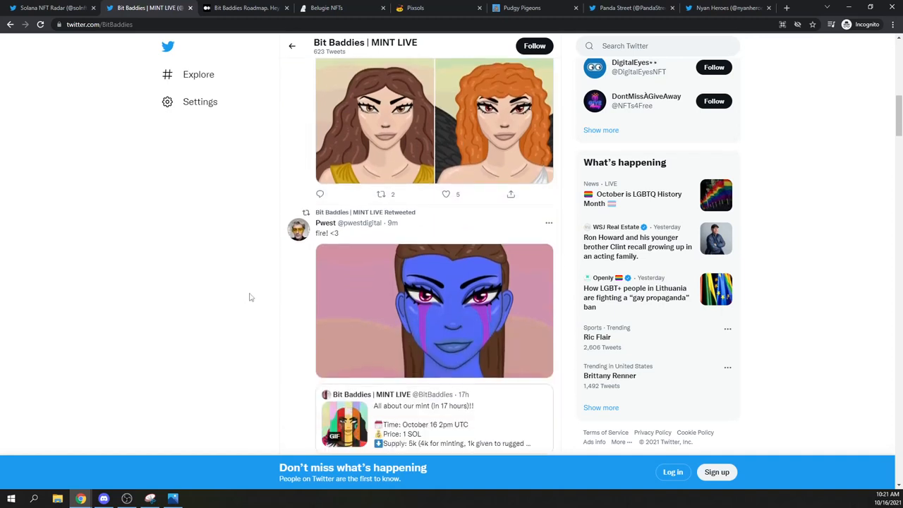
{"action": "scroll", "scroll_direction": "down", "scroll_amount": 3}
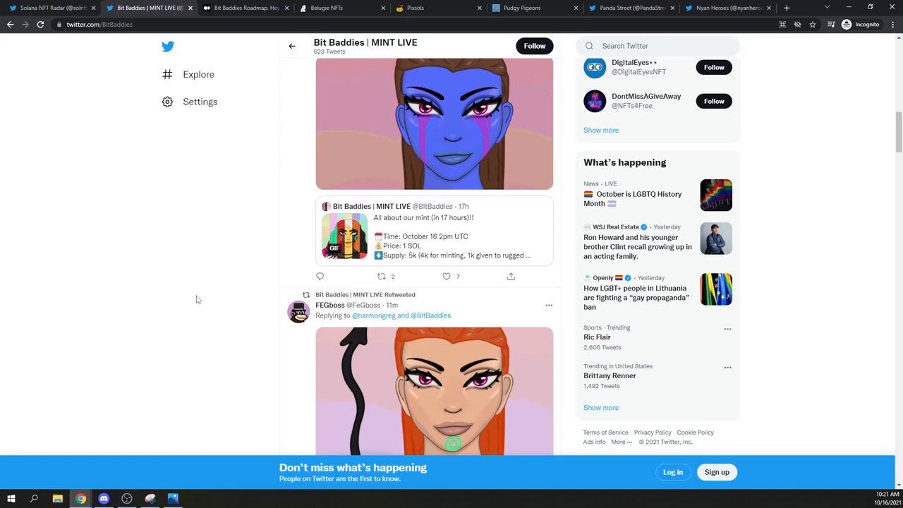
{"action": "scroll", "scroll_direction": "down", "scroll_amount": 3}
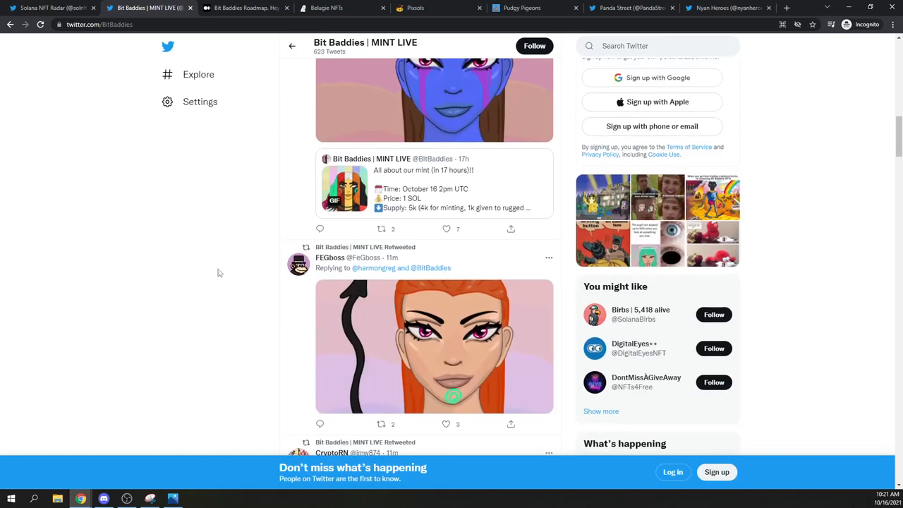
Step: Read the Bit Baddies Roadmap intro and About the Baddies section on Medium
{"action": "left_click", "coordinate": [242, 8]}
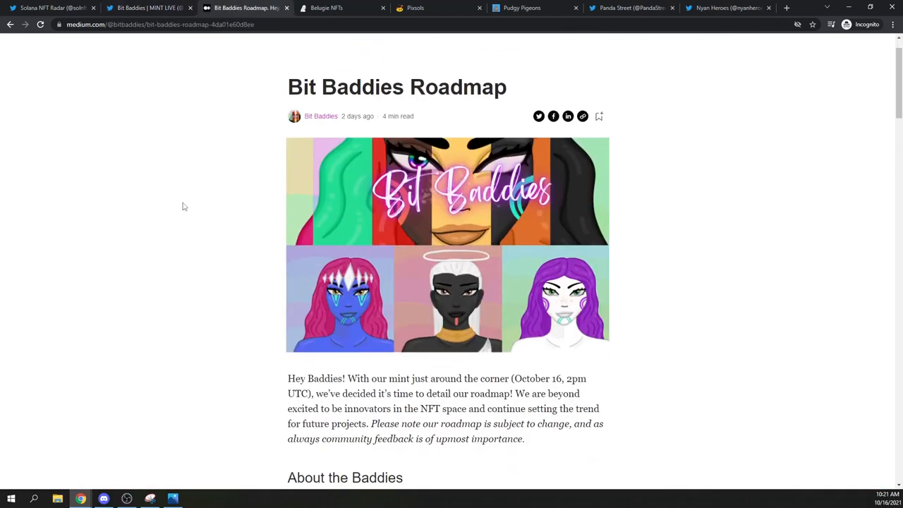
{"action": "scroll", "scroll_direction": "down", "scroll_amount": 3}
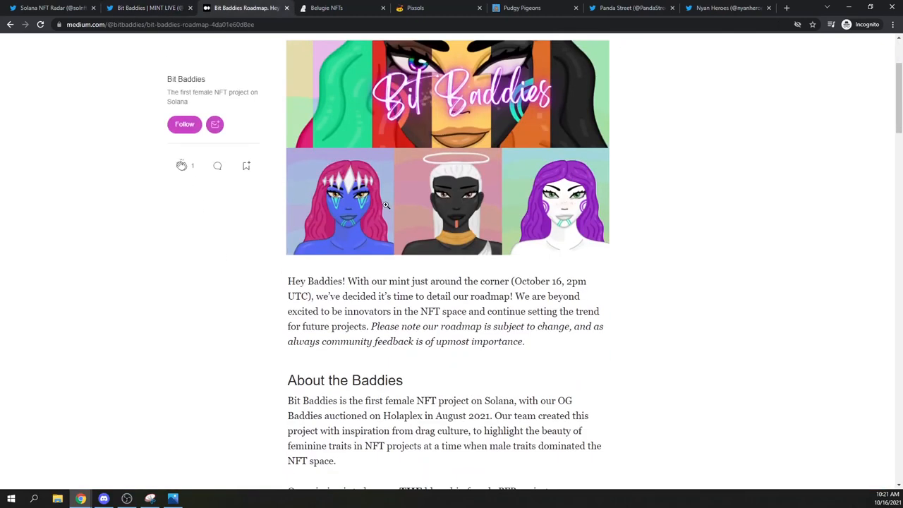
{"action": "mouse_move", "coordinate": [374, 203]}
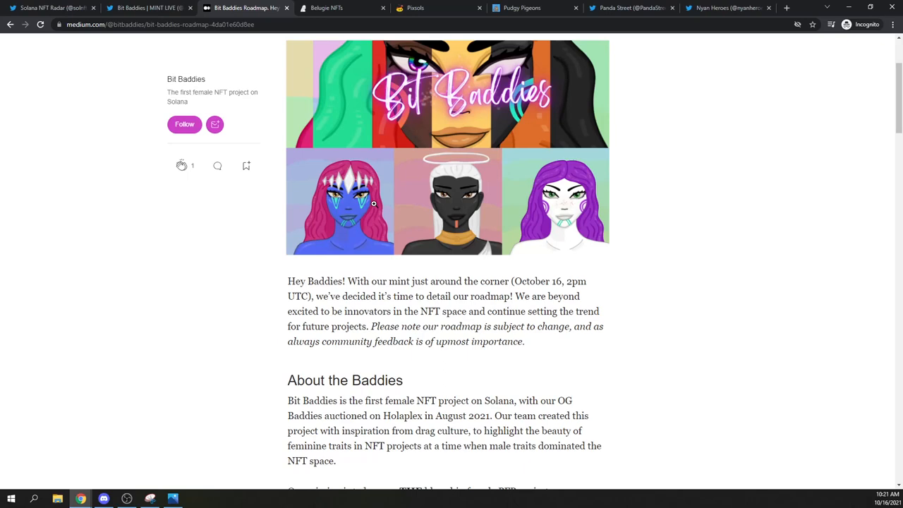
Step: View the Belugies NFT site's mint countdown, intro video and The Beginning story
{"action": "left_click", "coordinate": [327, 9]}
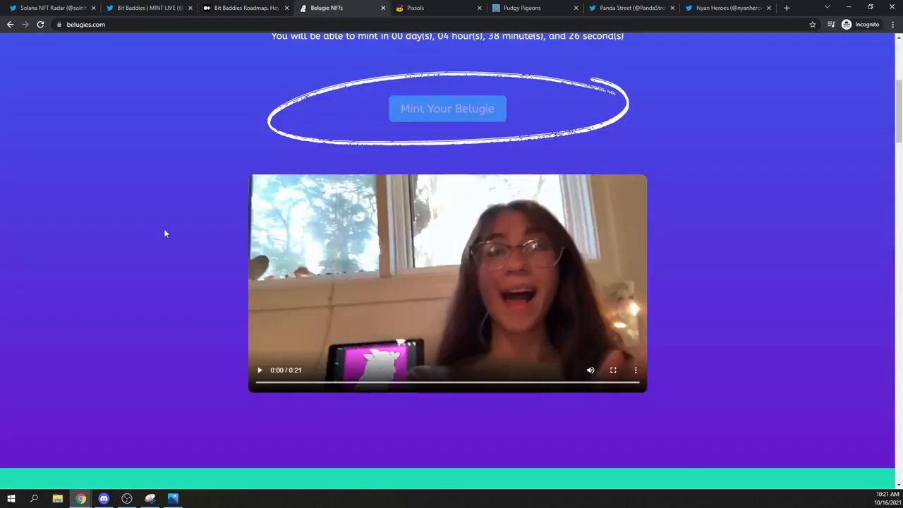
{"action": "scroll", "scroll_direction": "down", "scroll_amount": 3}
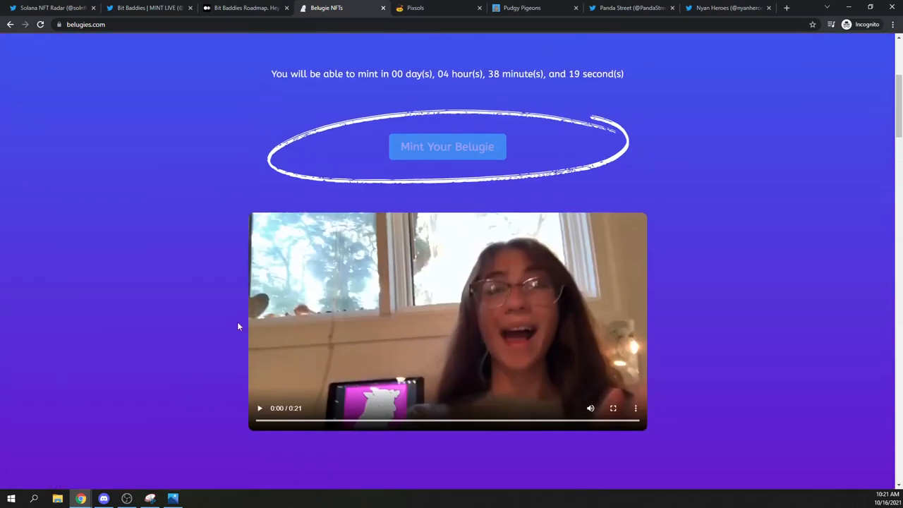
{"action": "scroll", "scroll_direction": "down", "scroll_amount": 3}
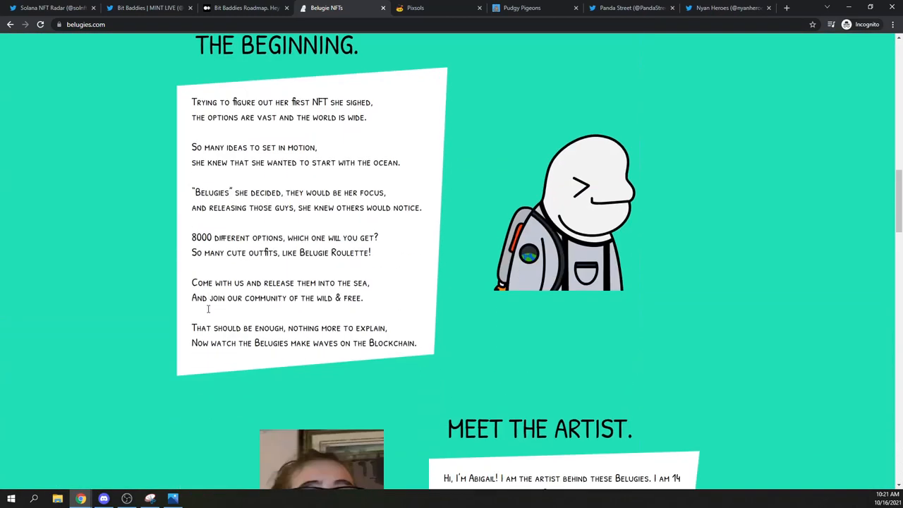
{"action": "scroll", "scroll_direction": "down", "scroll_amount": 3}
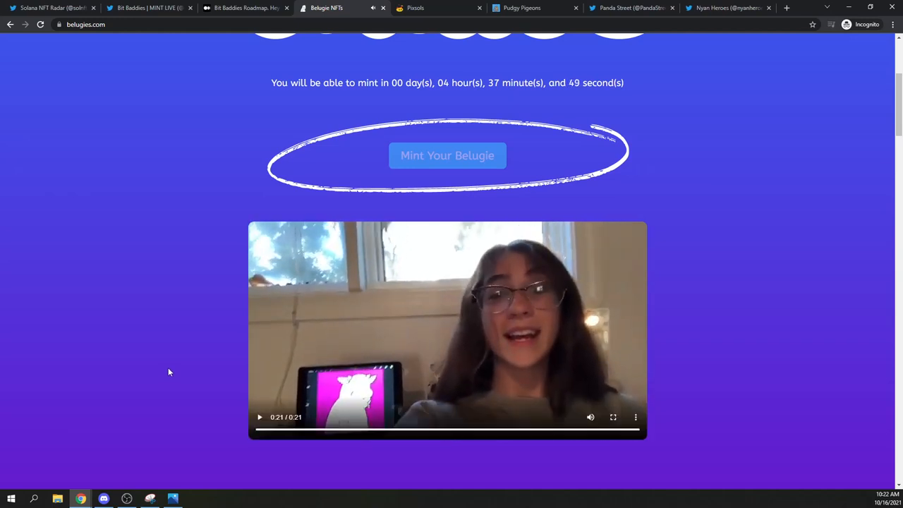
{"action": "scroll", "scroll_direction": "down", "scroll_amount": 3}
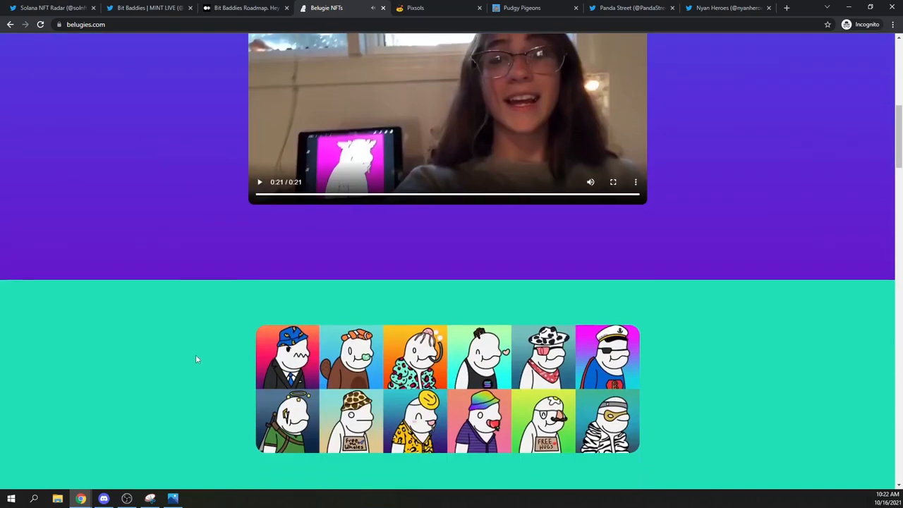
{"action": "scroll", "scroll_direction": "down", "scroll_amount": 3}
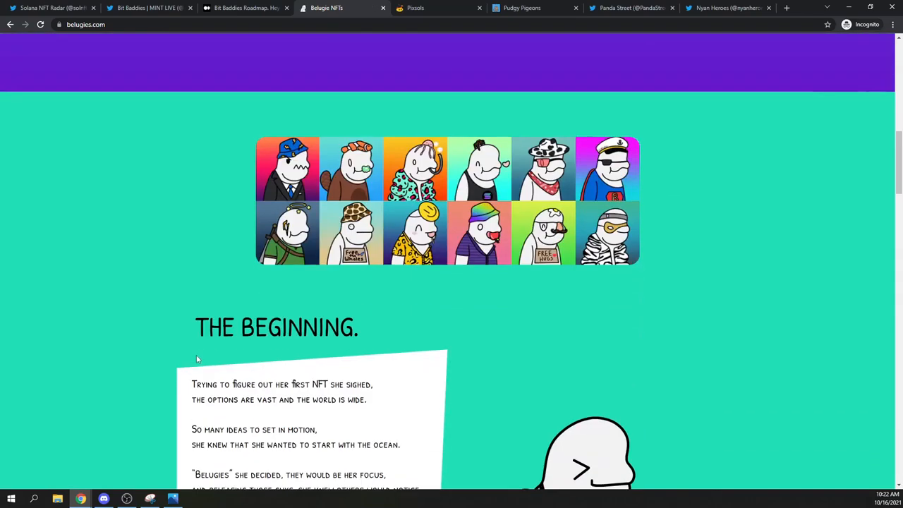
{"action": "scroll", "scroll_direction": "down", "scroll_amount": 3}
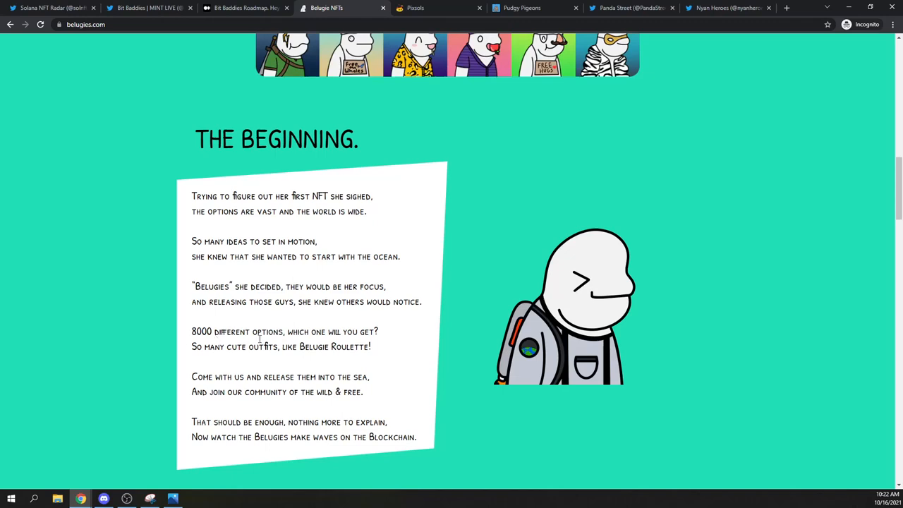
{"action": "scroll", "scroll_direction": "down", "scroll_amount": 3}
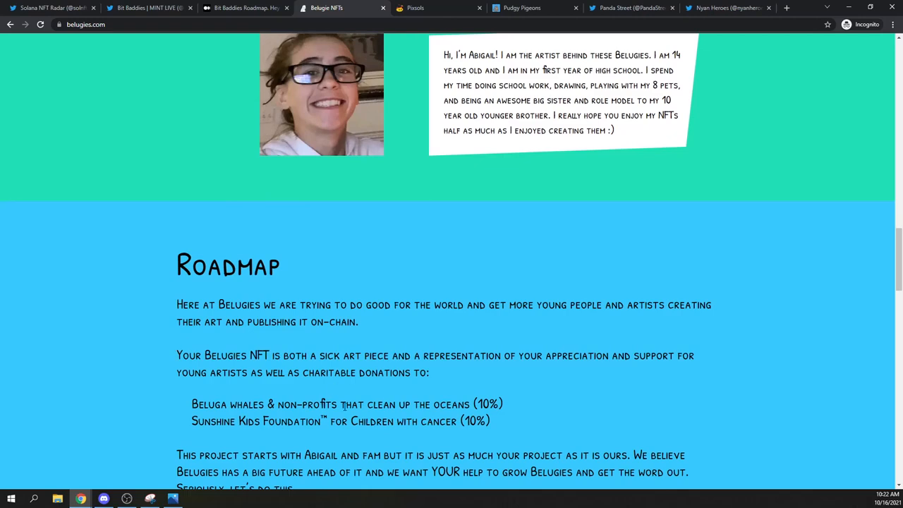
{"action": "mouse_move", "coordinate": [483, 392]}
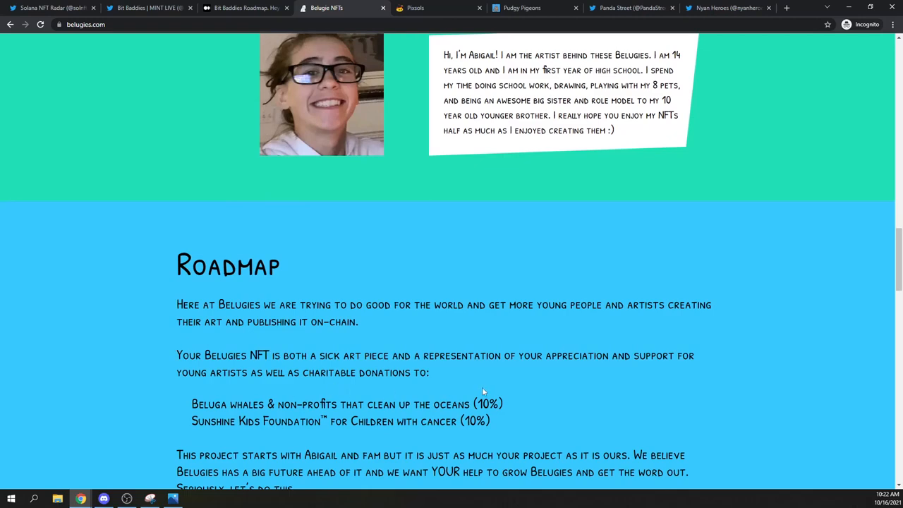
{"action": "scroll", "scroll_direction": "down", "scroll_amount": 3}
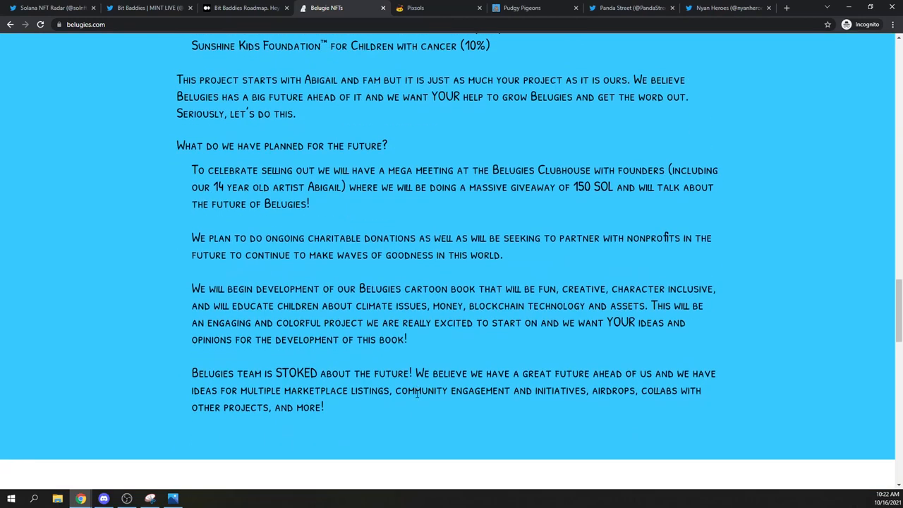
{"action": "left_click_drag", "start_coordinate": [476, 186], "coordinate": [612, 186]}
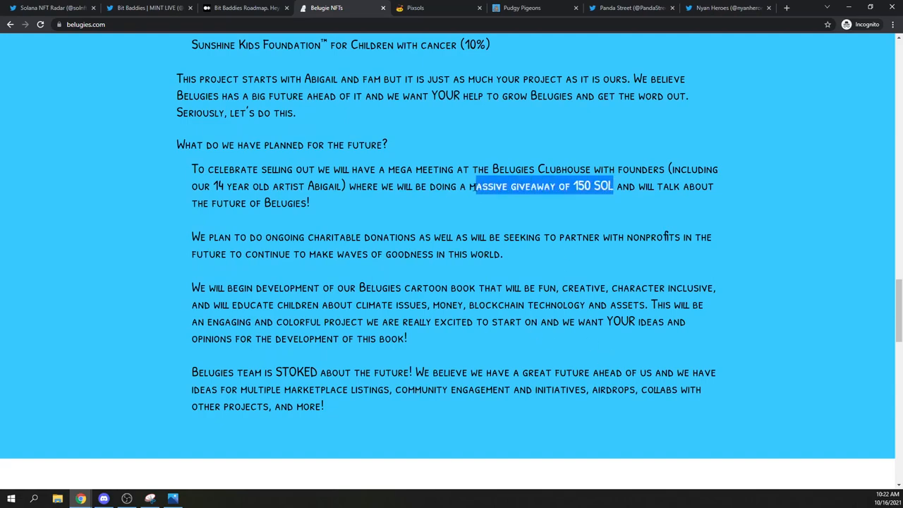
{"action": "scroll", "scroll_direction": "down", "scroll_amount": 3}
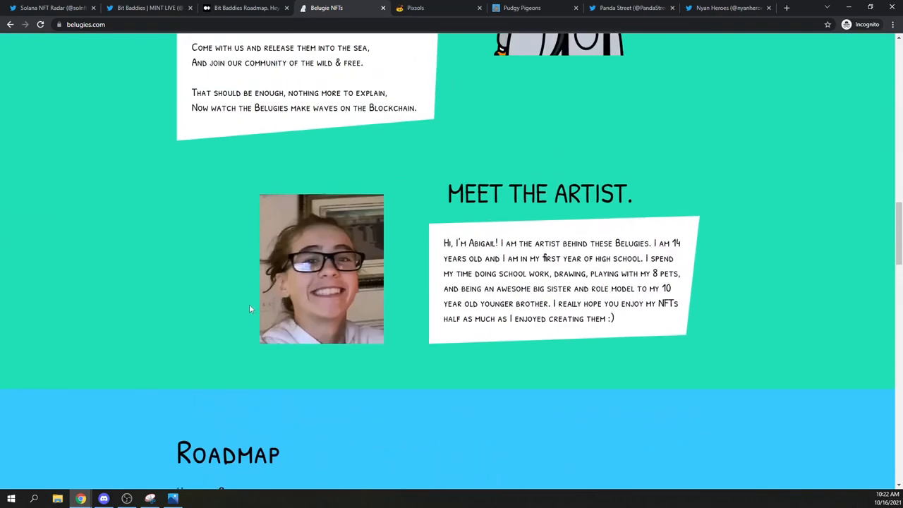
{"action": "scroll", "scroll_direction": "up", "scroll_amount": 3}
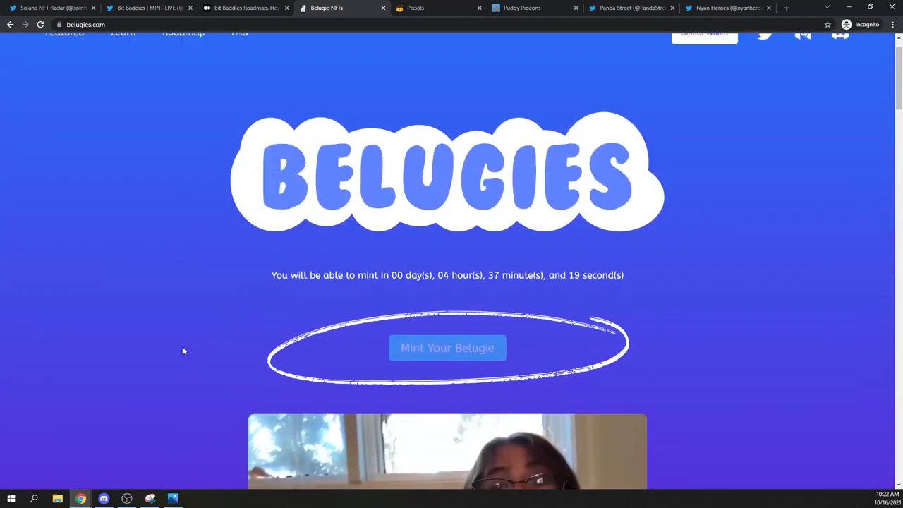
{"action": "scroll", "scroll_direction": "down", "scroll_amount": 3}
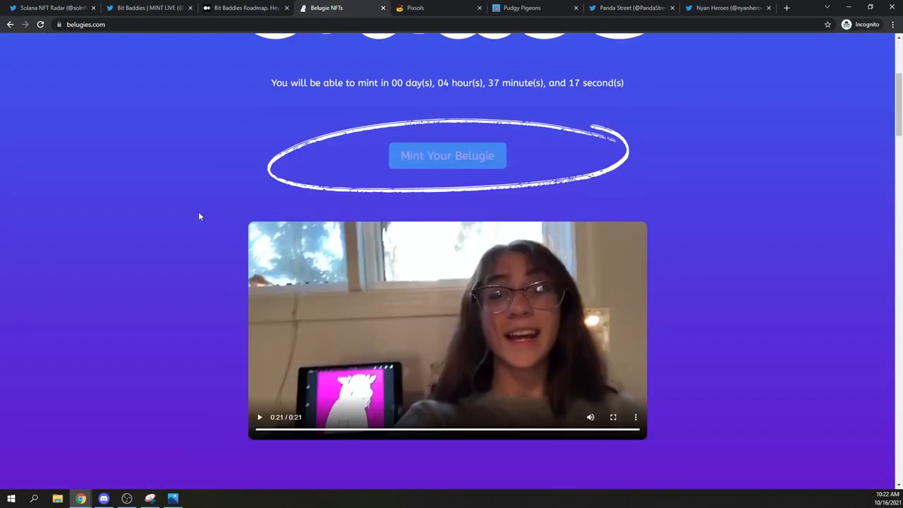
{"action": "scroll", "scroll_direction": "down", "scroll_amount": 3}
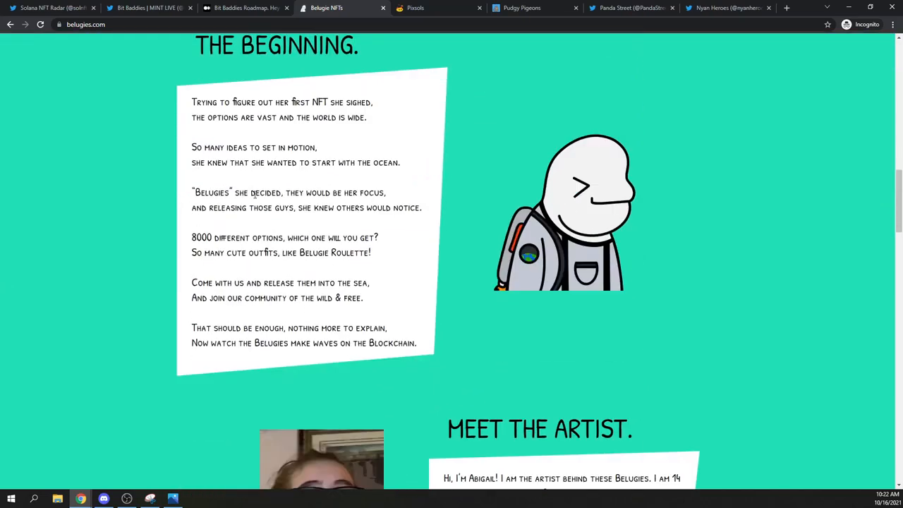
{"action": "left_click", "coordinate": [148, 9]}
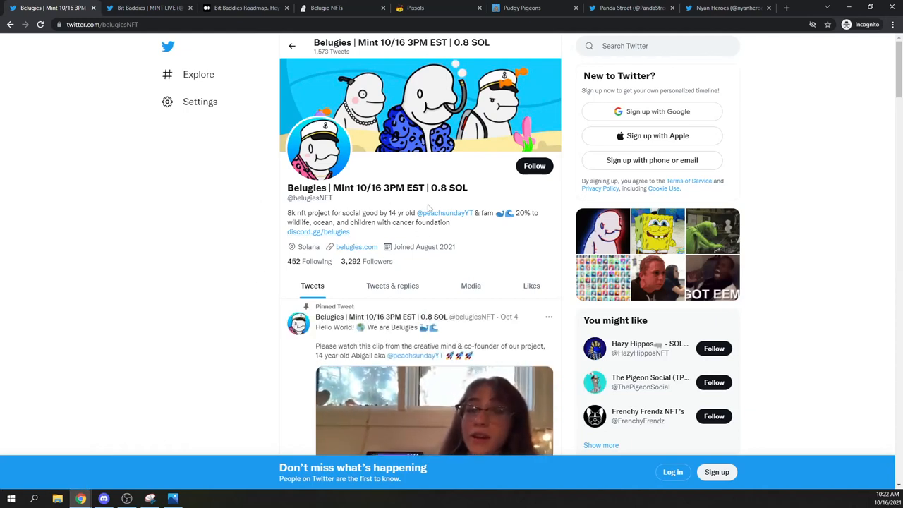
{"action": "double_click", "coordinate": [445, 188]}
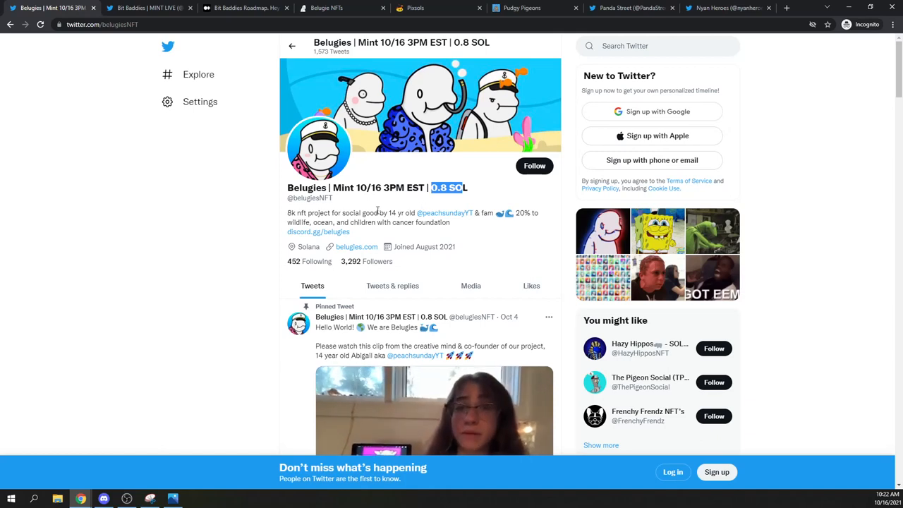
{"action": "mouse_move", "coordinate": [191, 211]}
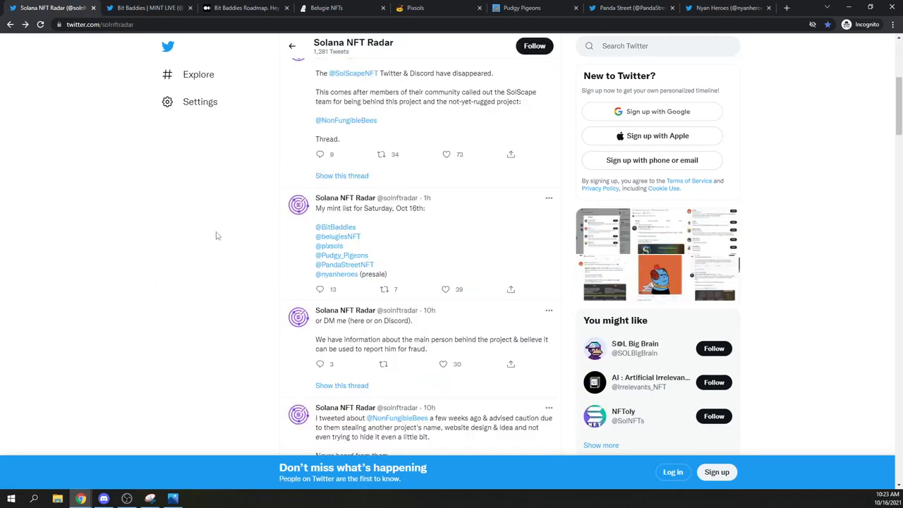
{"action": "left_click", "coordinate": [326, 8]}
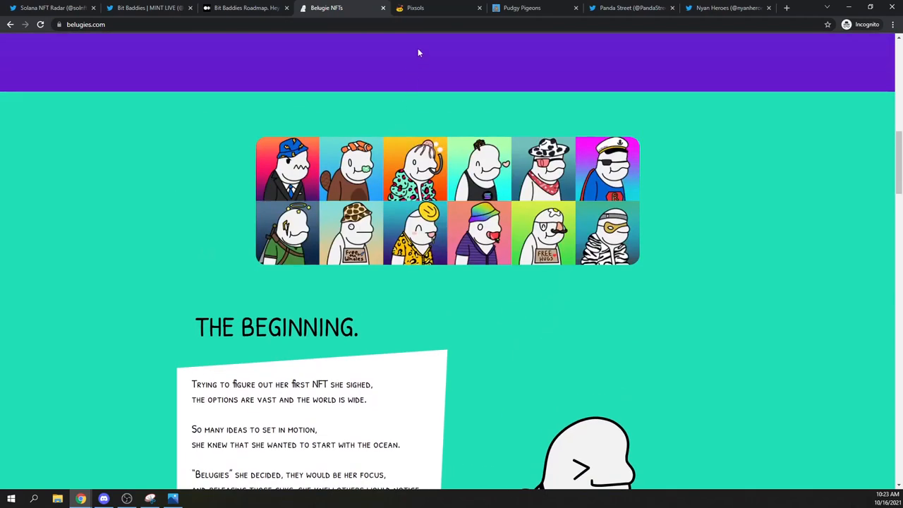
Step: View the Pixsols site's 8,888 supply, 0.88 SOL price, Oct 16 public sale and countdown
{"action": "left_click", "coordinate": [437, 9]}
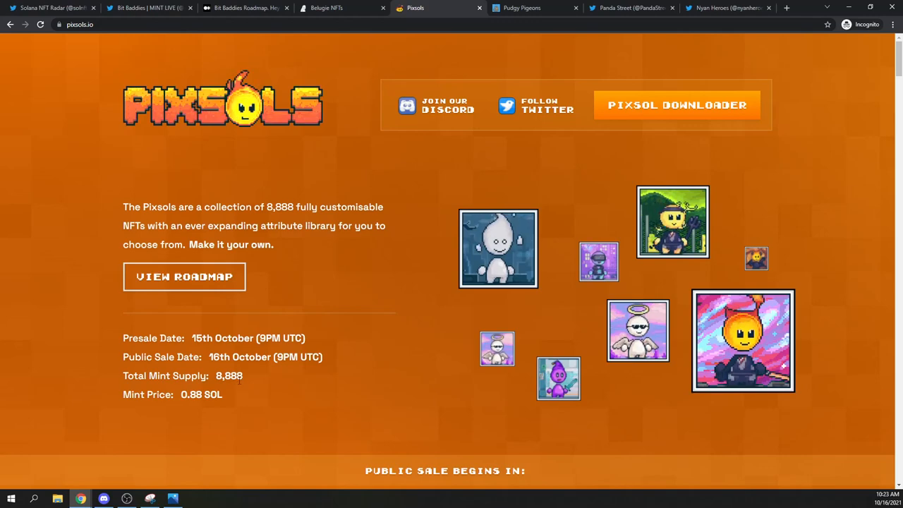
{"action": "scroll", "scroll_direction": "down", "scroll_amount": 3}
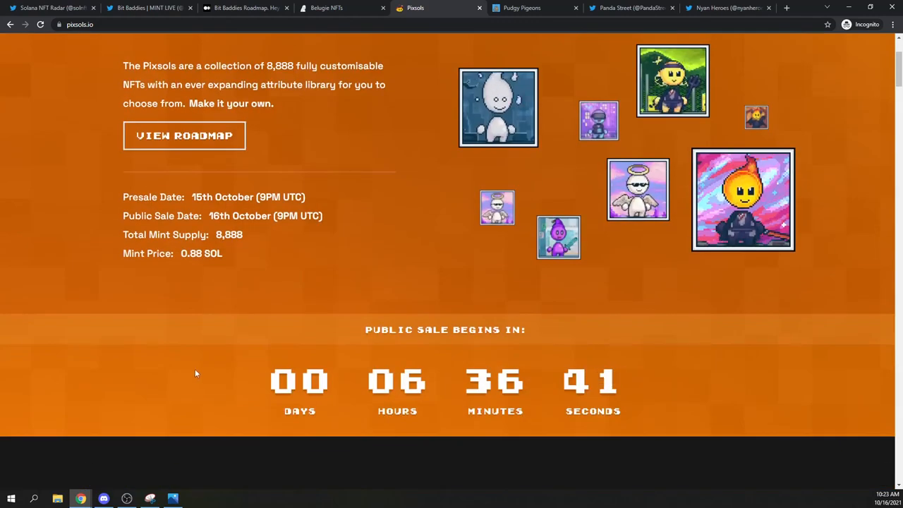
{"action": "scroll", "scroll_direction": "down", "scroll_amount": 3}
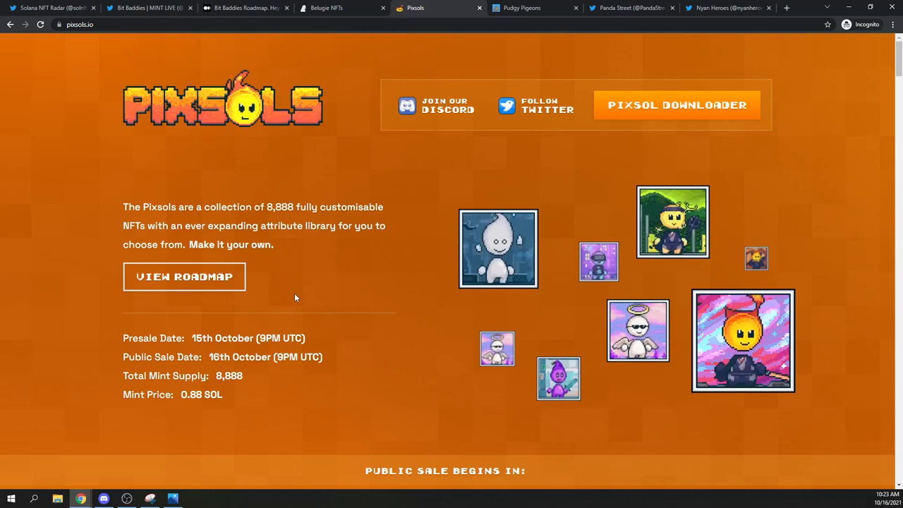
{"action": "left_click", "coordinate": [50, 9]}
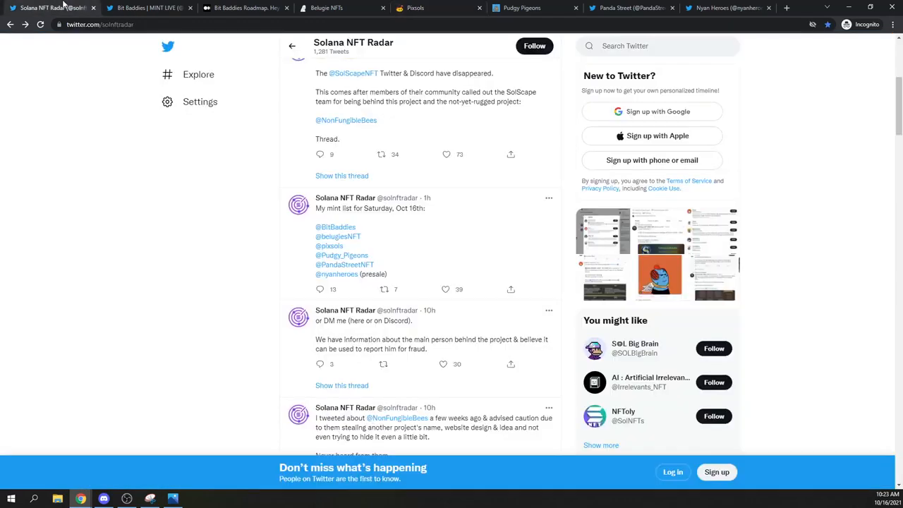
{"action": "left_click", "coordinate": [414, 8]}
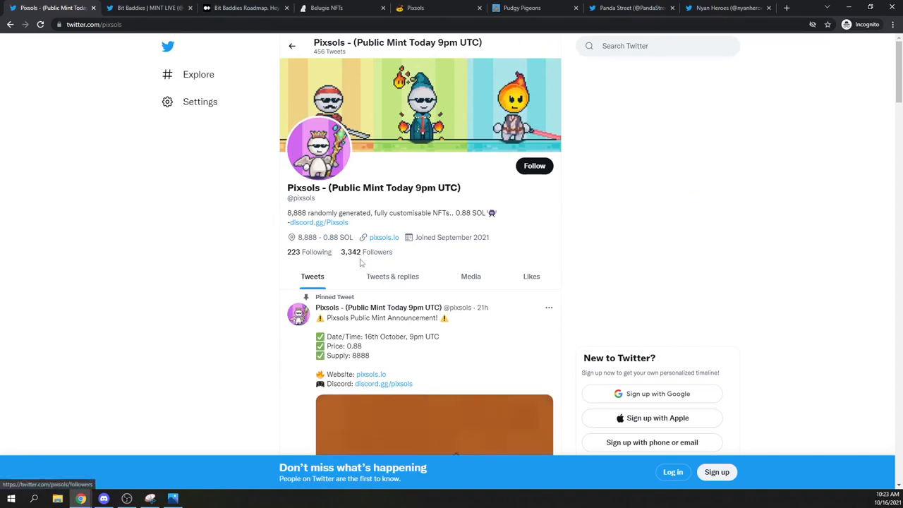
{"action": "scroll", "scroll_direction": "down", "scroll_amount": 3}
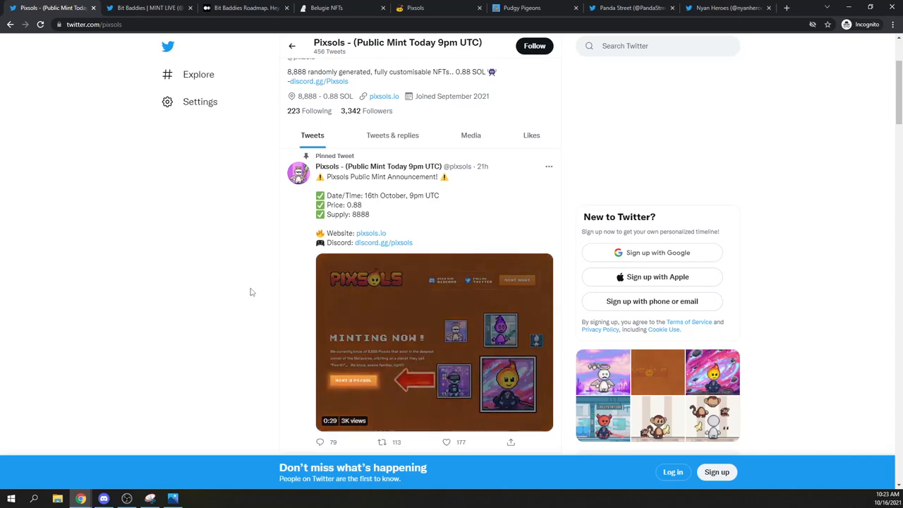
{"action": "scroll", "scroll_direction": "down", "scroll_amount": 3}
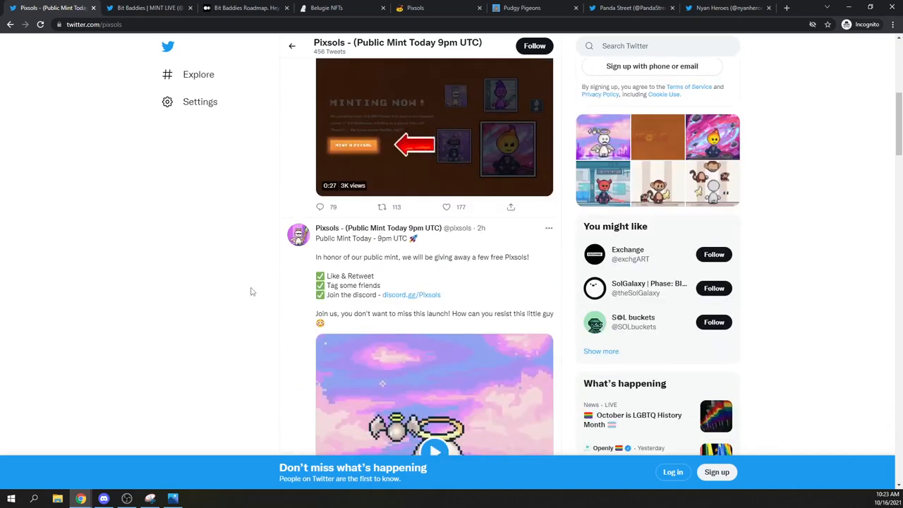
{"action": "scroll", "scroll_direction": "down", "scroll_amount": 3}
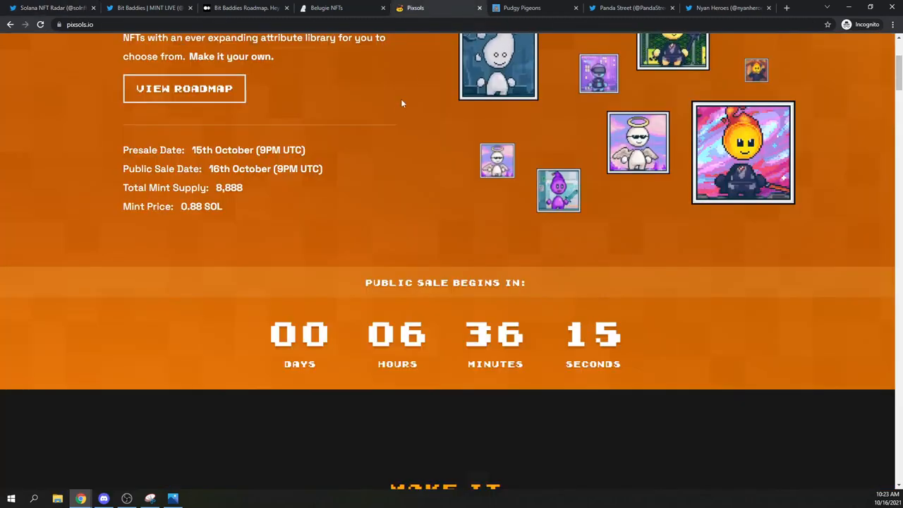
{"action": "scroll", "scroll_direction": "up", "scroll_amount": 3}
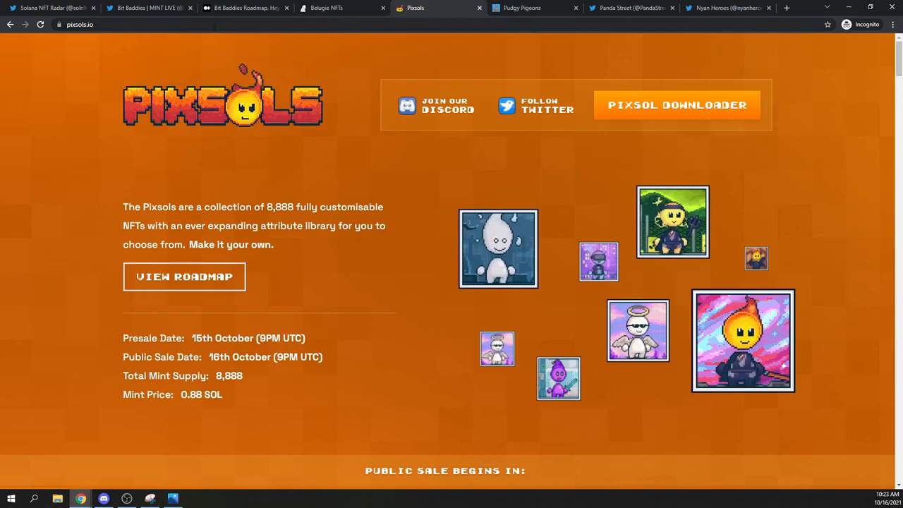
Step: Read the Pudgy Pigeons site's Welcome section and Utility Road Map milestones
{"action": "left_click", "coordinate": [533, 8]}
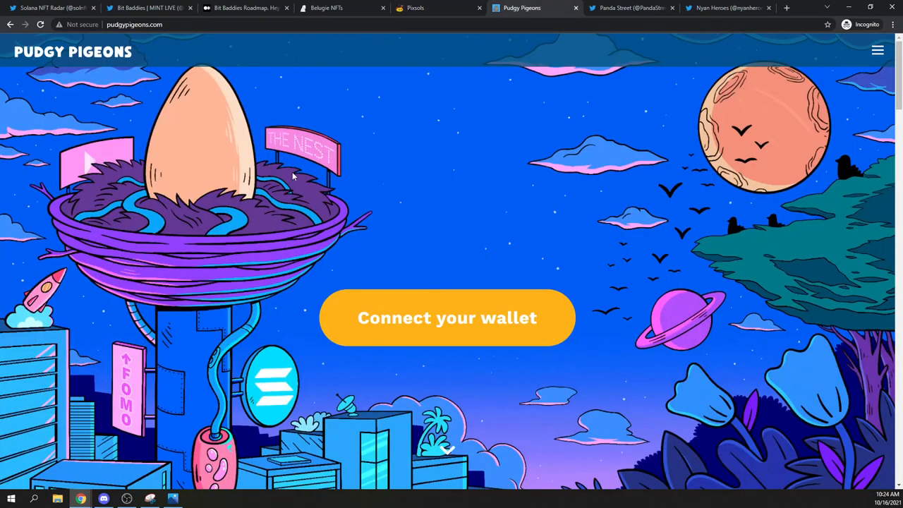
{"action": "scroll", "scroll_direction": "down", "scroll_amount": 3}
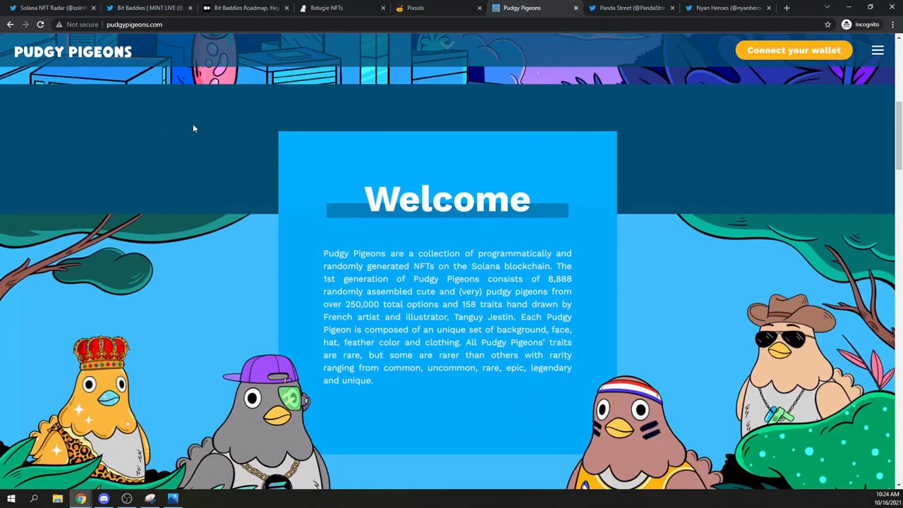
{"action": "scroll", "scroll_direction": "down", "scroll_amount": 3}
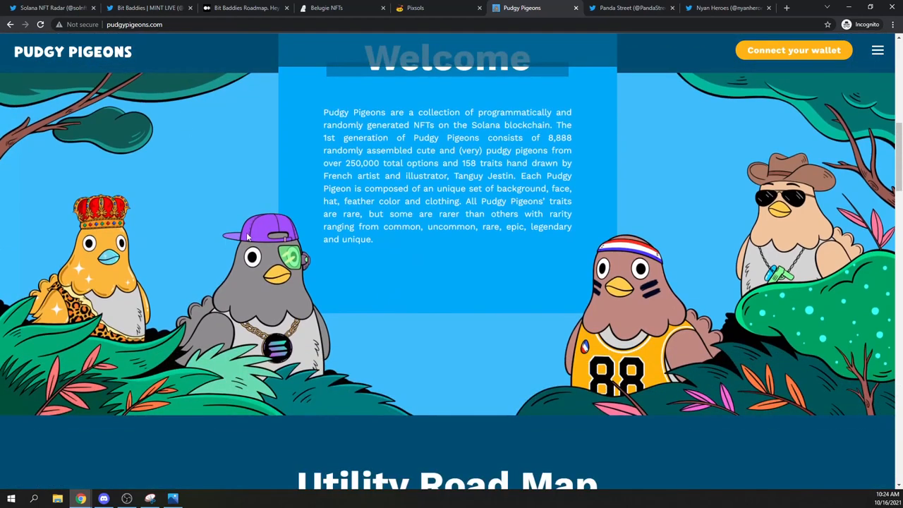
{"action": "mouse_move", "coordinate": [251, 251]}
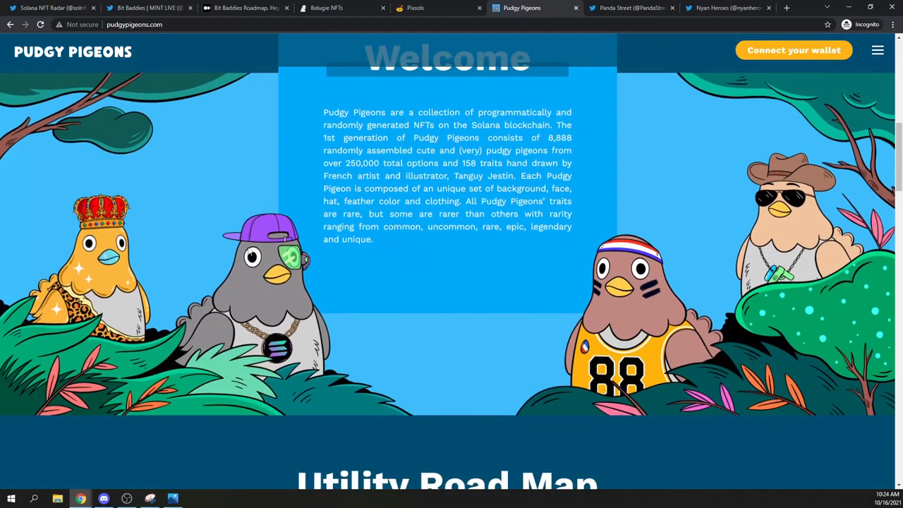
{"action": "scroll", "scroll_direction": "down", "scroll_amount": 3}
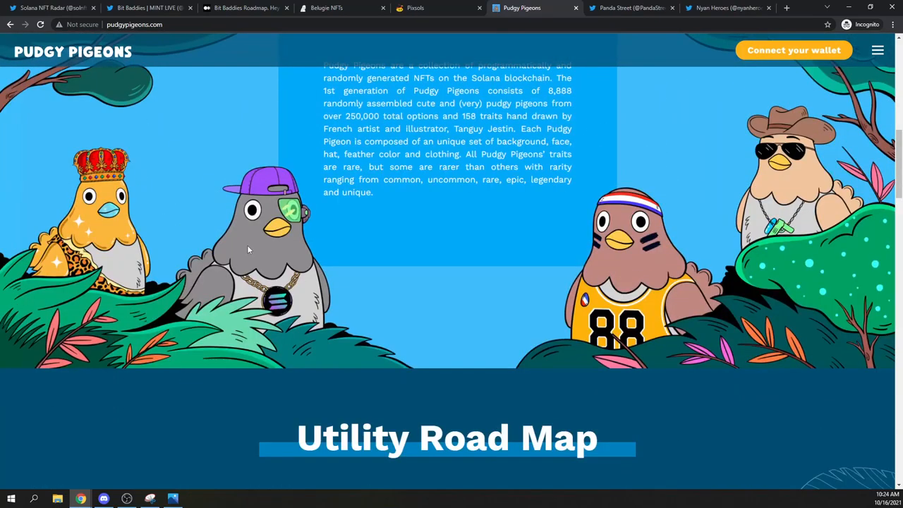
{"action": "scroll", "scroll_direction": "down", "scroll_amount": 3}
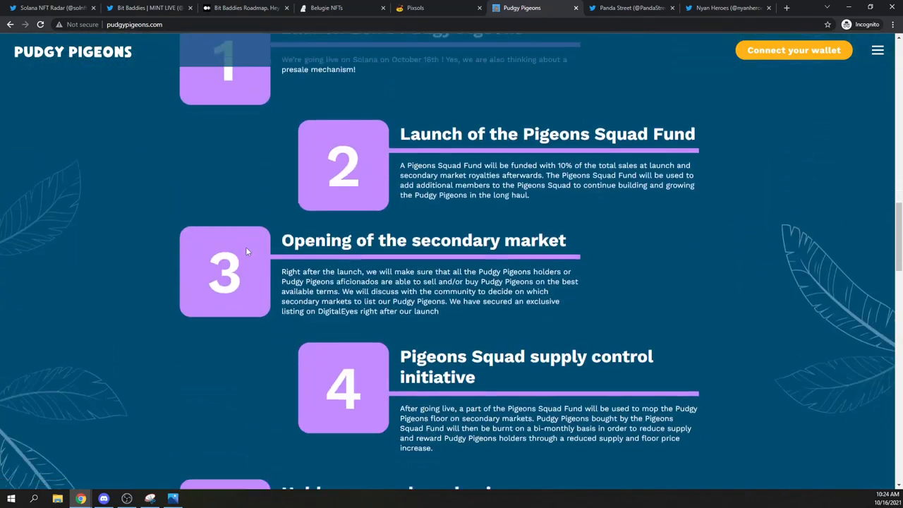
{"action": "scroll", "scroll_direction": "up", "scroll_amount": 3}
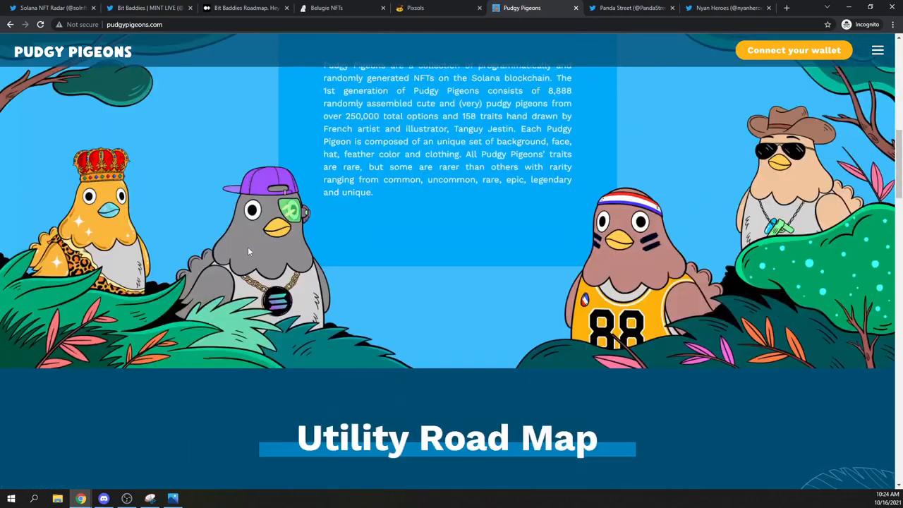
Step: From the Solana NFT Radar list, reach the Pudgy Pigeons profile with its 16 Oct, 10 PM UTC, 1 SOL mint
{"action": "left_click", "coordinate": [50, 8]}
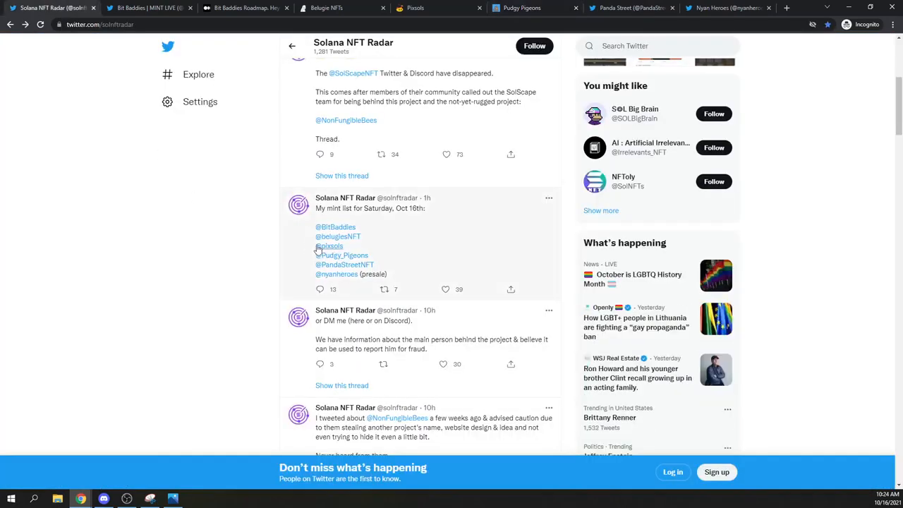
{"action": "left_click", "coordinate": [344, 254]}
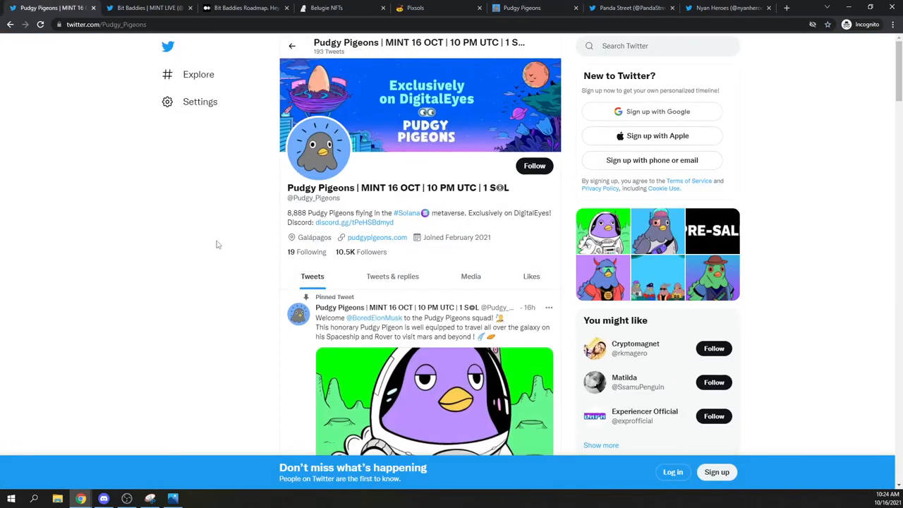
{"action": "mouse_move", "coordinate": [345, 251]}
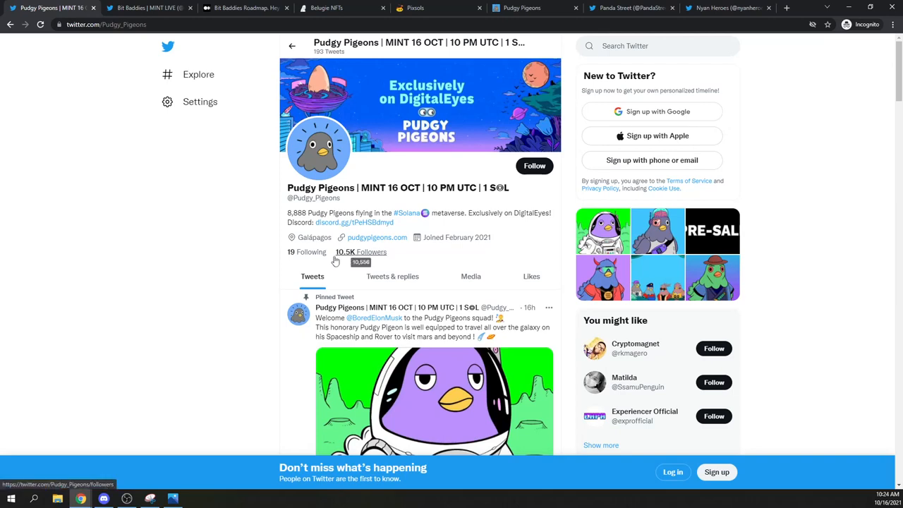
{"action": "scroll", "scroll_direction": "down", "scroll_amount": 3}
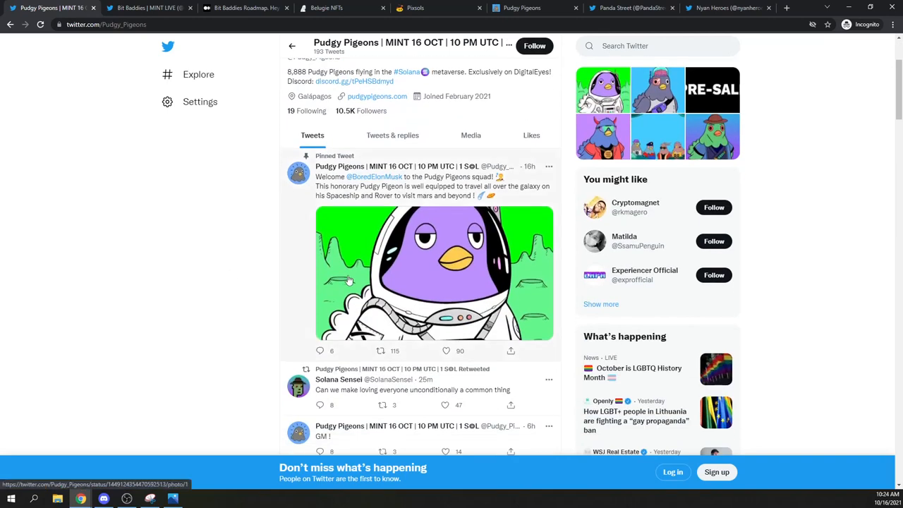
{"action": "scroll", "scroll_direction": "down", "scroll_amount": 3}
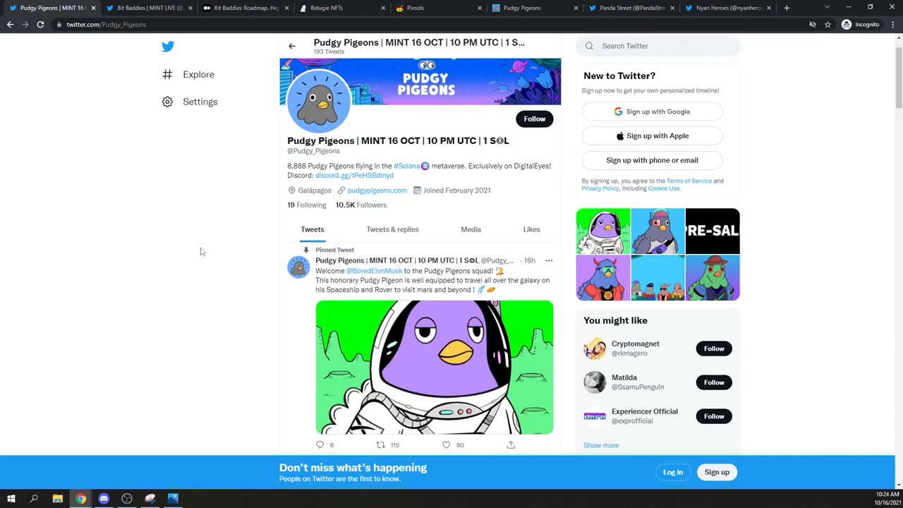
{"action": "scroll", "scroll_direction": "down", "scroll_amount": 3}
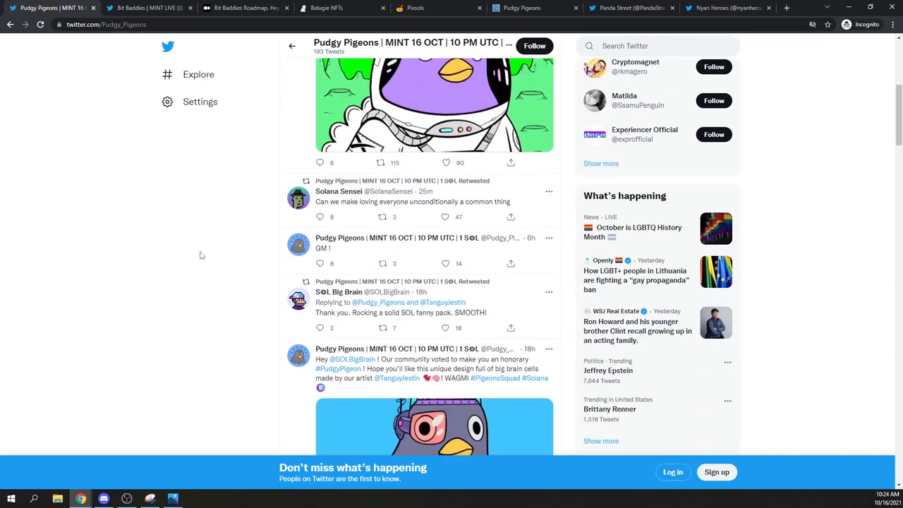
Step: Browse recent tweets including the whitelist-closing announcement and honorary pigeon artworks
{"action": "scroll", "scroll_direction": "down", "scroll_amount": 3}
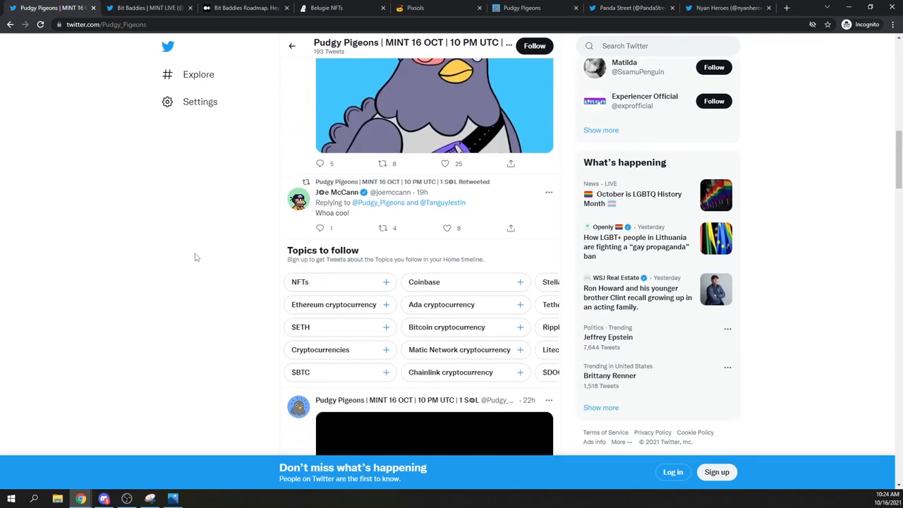
{"action": "scroll", "scroll_direction": "down", "scroll_amount": 3}
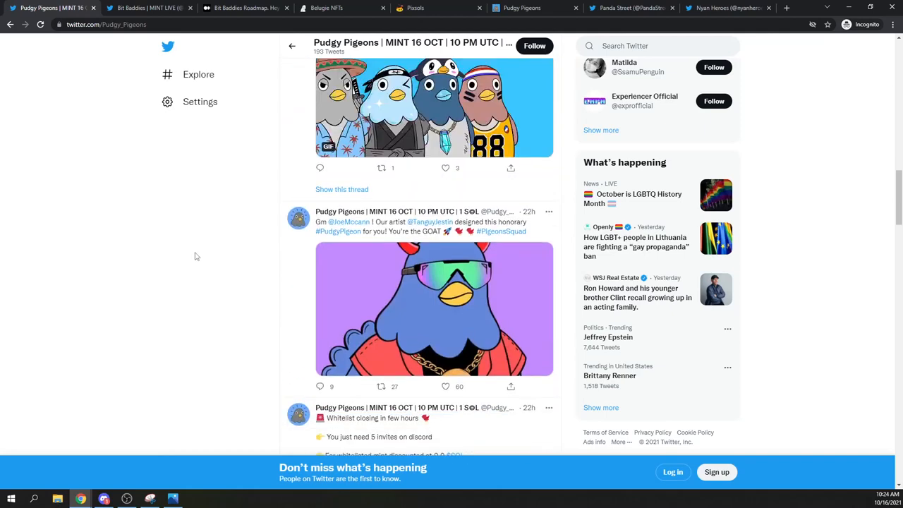
{"action": "scroll", "scroll_direction": "down", "scroll_amount": 3}
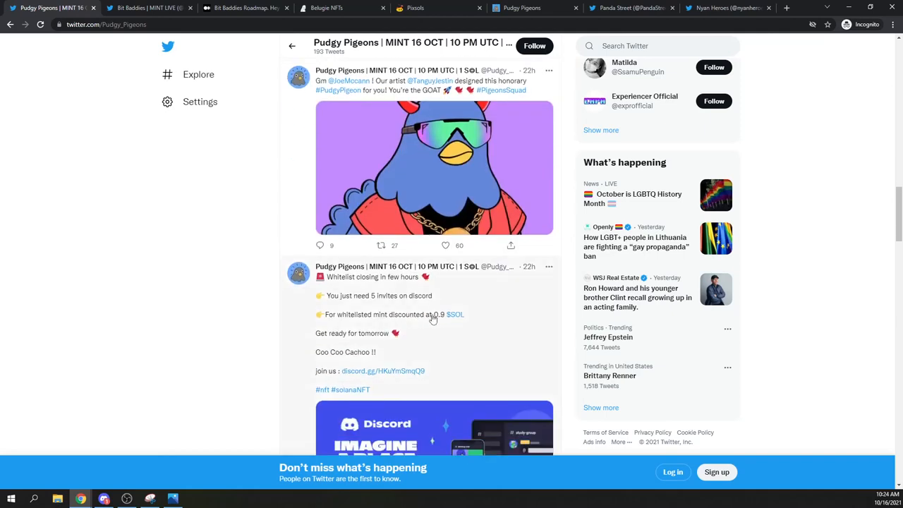
{"action": "scroll", "scroll_direction": "down", "scroll_amount": 3}
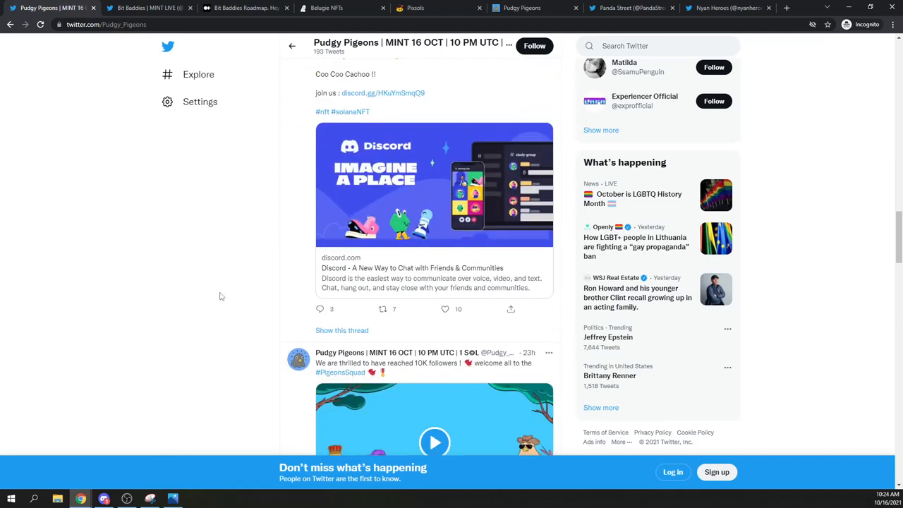
{"action": "scroll", "scroll_direction": "down", "scroll_amount": 3}
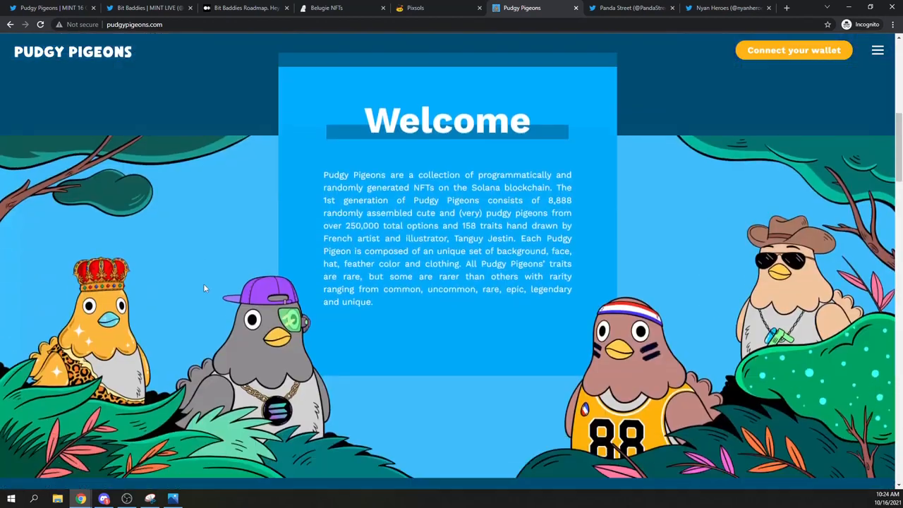
Step: Read the 8,888 pigeon NFTs welcome text, then move to Panda Street's Twitter profile
{"action": "scroll", "scroll_direction": "down", "scroll_amount": 3}
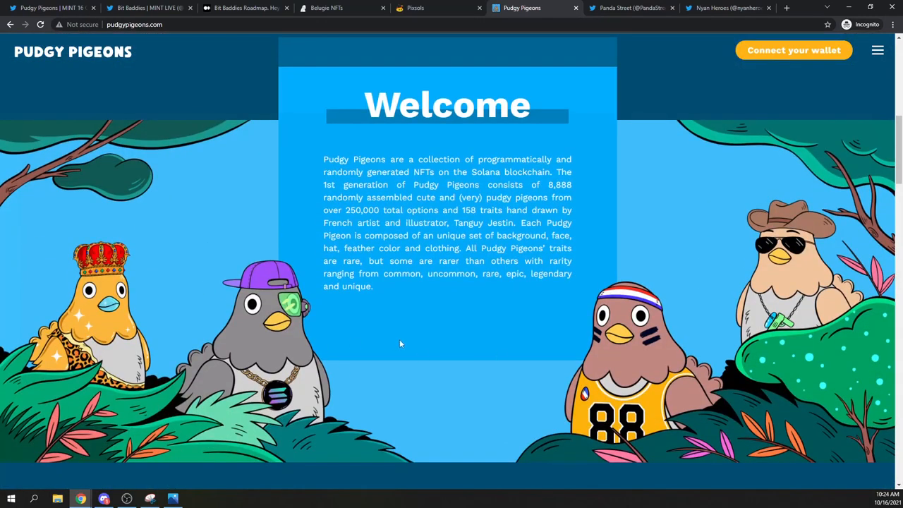
{"action": "mouse_move", "coordinate": [491, 203]}
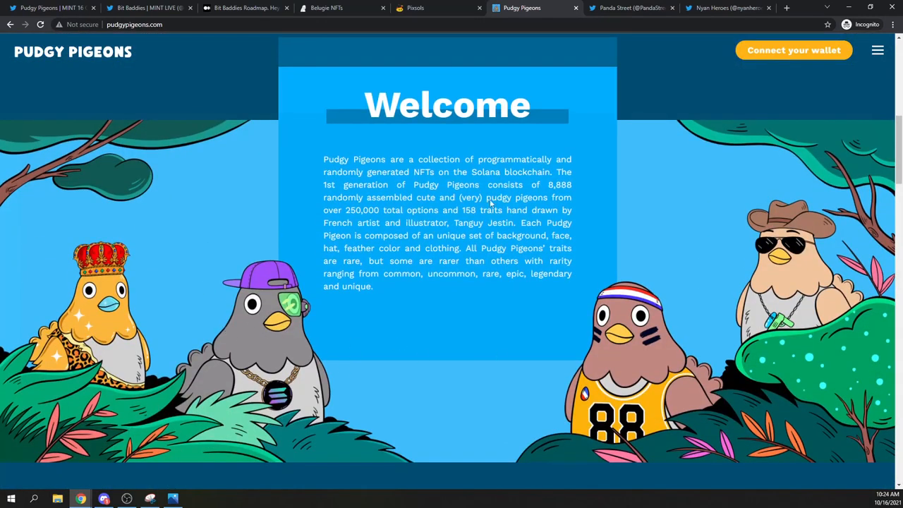
{"action": "left_click", "coordinate": [628, 8]}
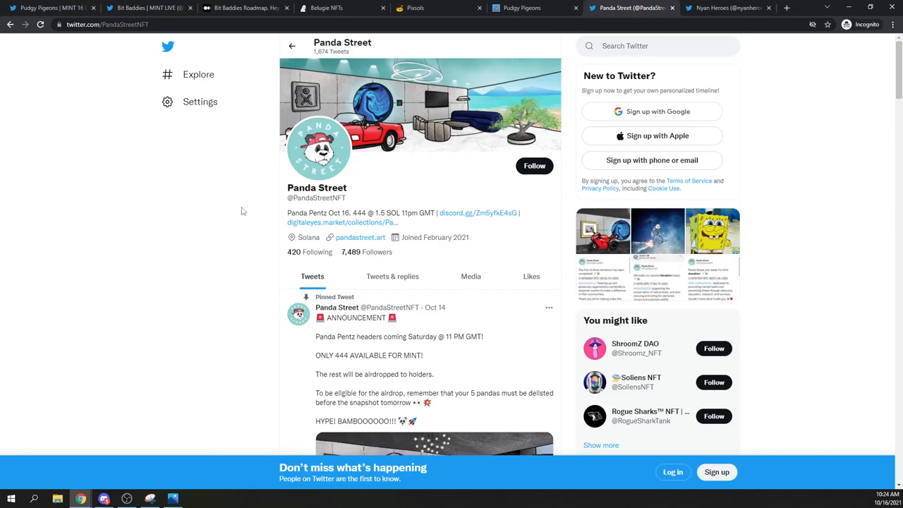
Step: Review Panda Street's pinned mint tweet (444 supply, 1.5 SOL) and the 30-panda grid image full size
{"action": "scroll", "scroll_direction": "down", "scroll_amount": 3}
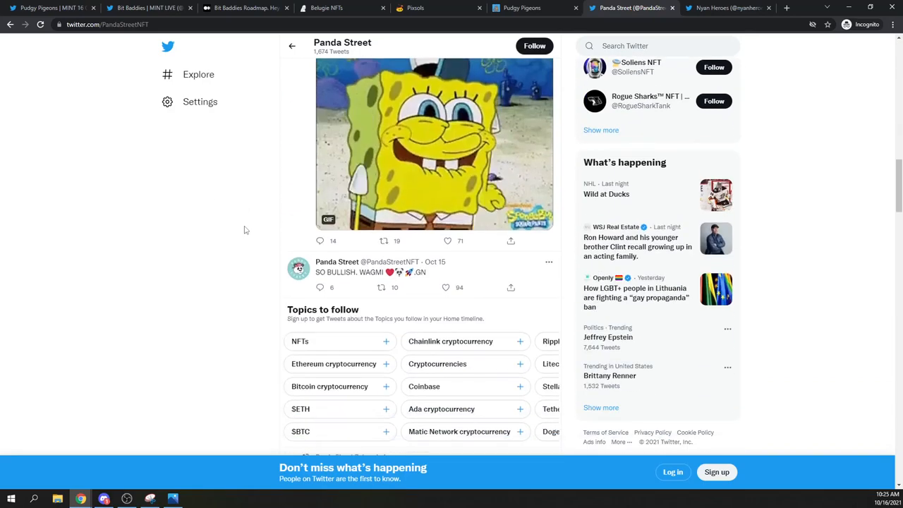
{"action": "scroll", "scroll_direction": "down", "scroll_amount": 3}
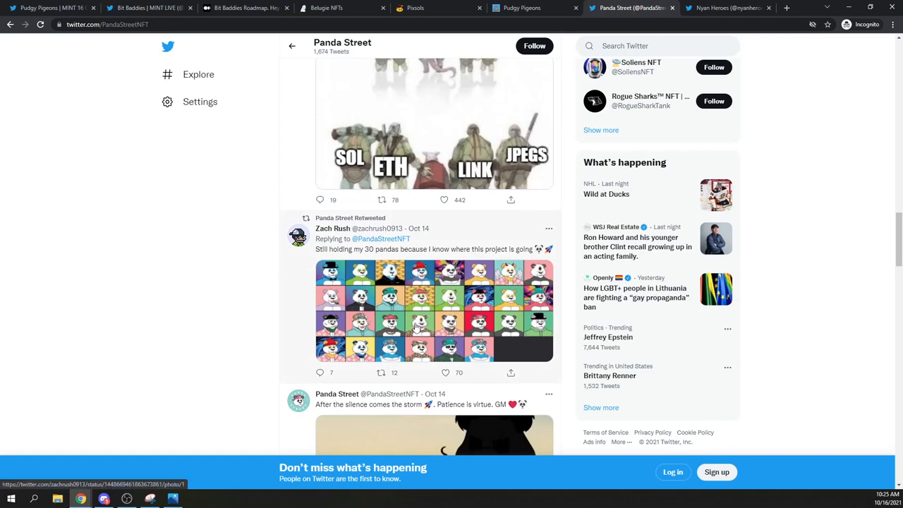
{"action": "left_click", "coordinate": [434, 311]}
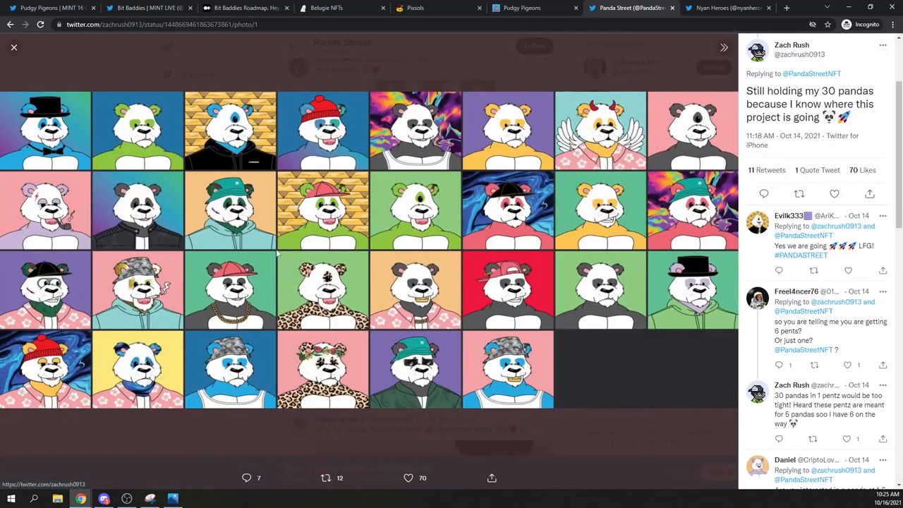
{"action": "mouse_move", "coordinate": [256, 291]}
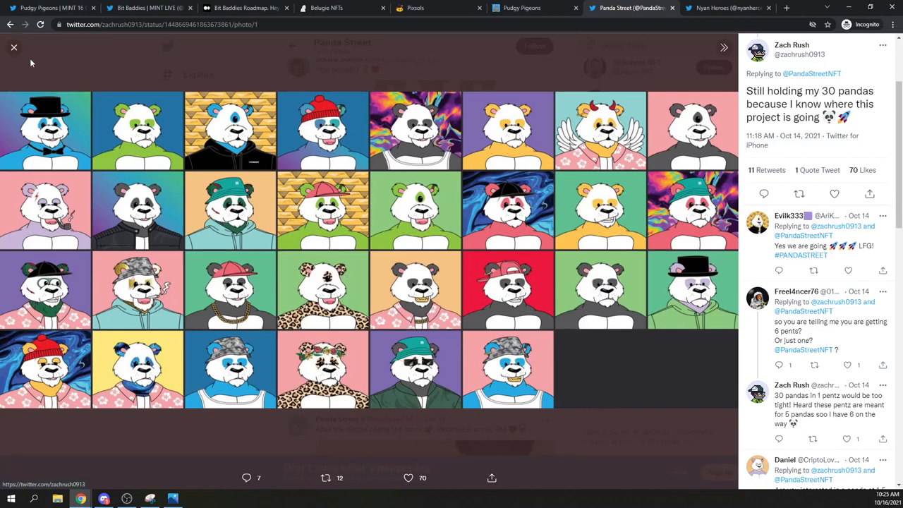
{"action": "left_click", "coordinate": [14, 48]}
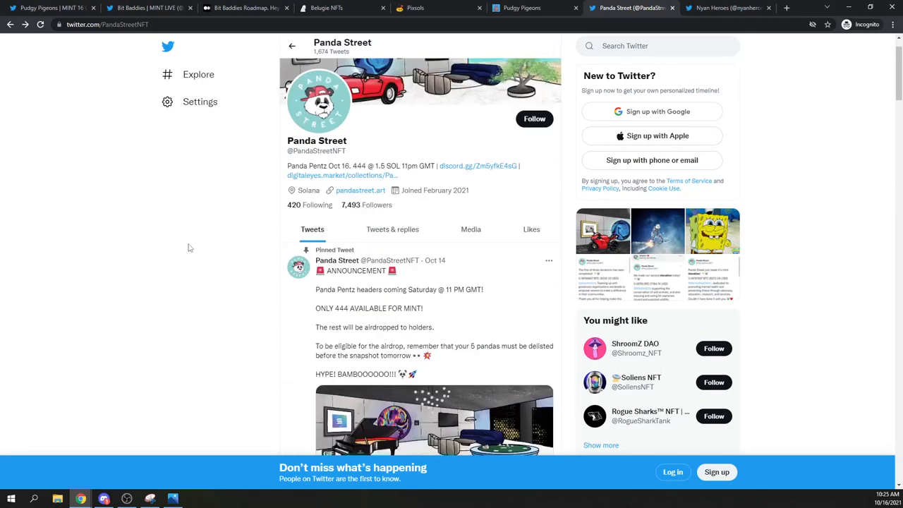
{"action": "mouse_move", "coordinate": [336, 206]}
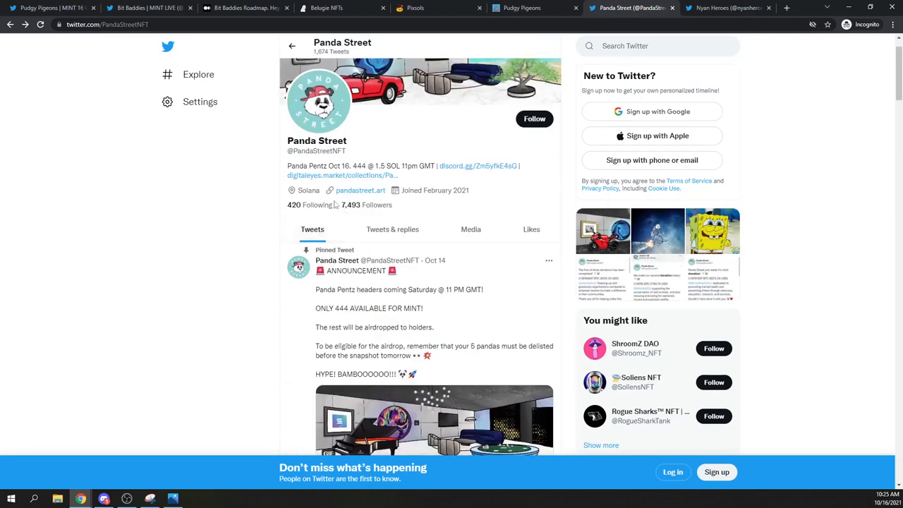
Step: View the Solana NFT Radar retweet and the 3D room-with-motorbike gallery image full size
{"action": "scroll", "scroll_direction": "down", "scroll_amount": 3}
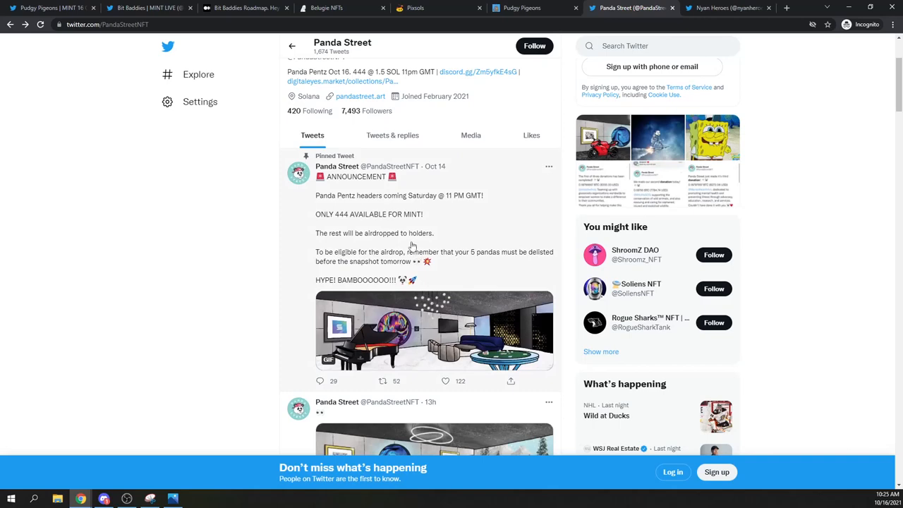
{"action": "scroll", "scroll_direction": "down", "scroll_amount": 3}
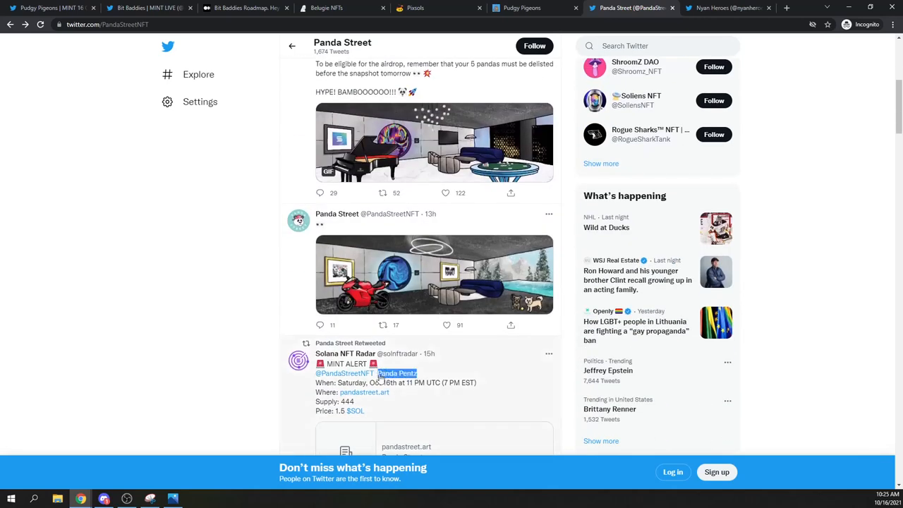
{"action": "scroll", "scroll_direction": "down", "scroll_amount": 3}
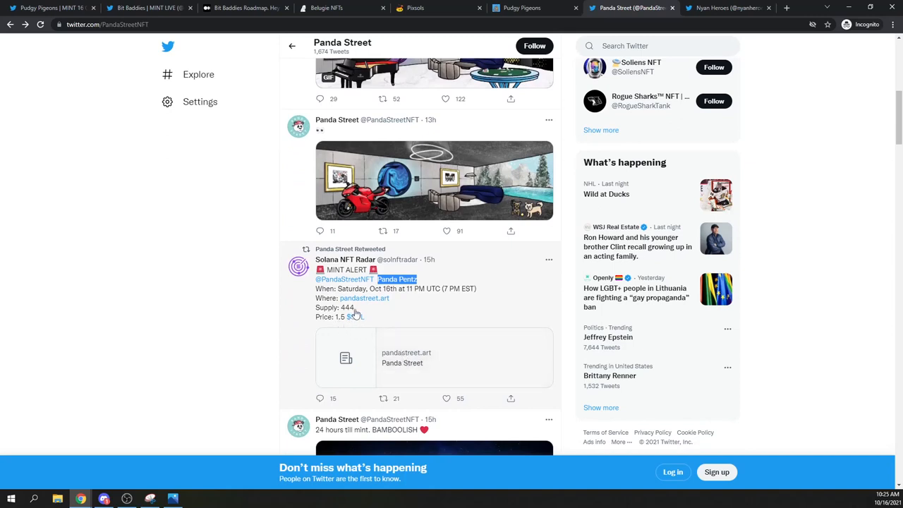
{"action": "mouse_move", "coordinate": [417, 209]}
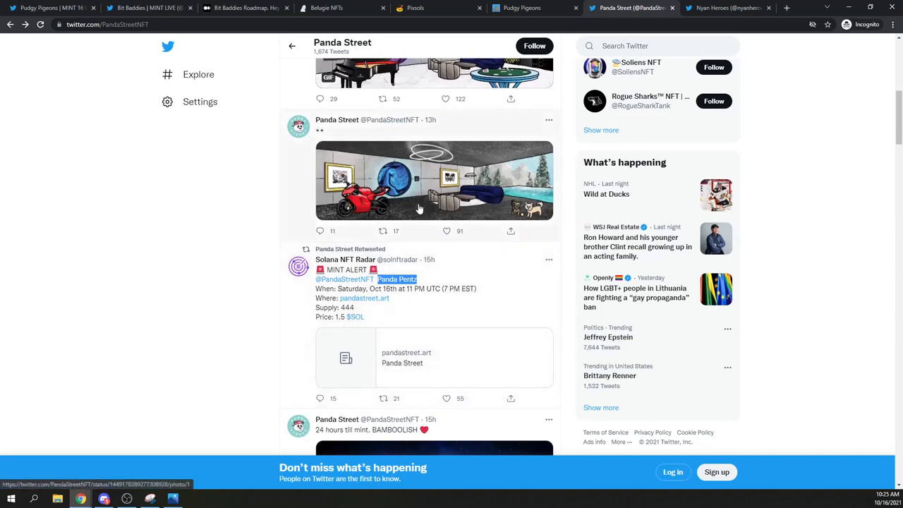
{"action": "left_click", "coordinate": [417, 181]}
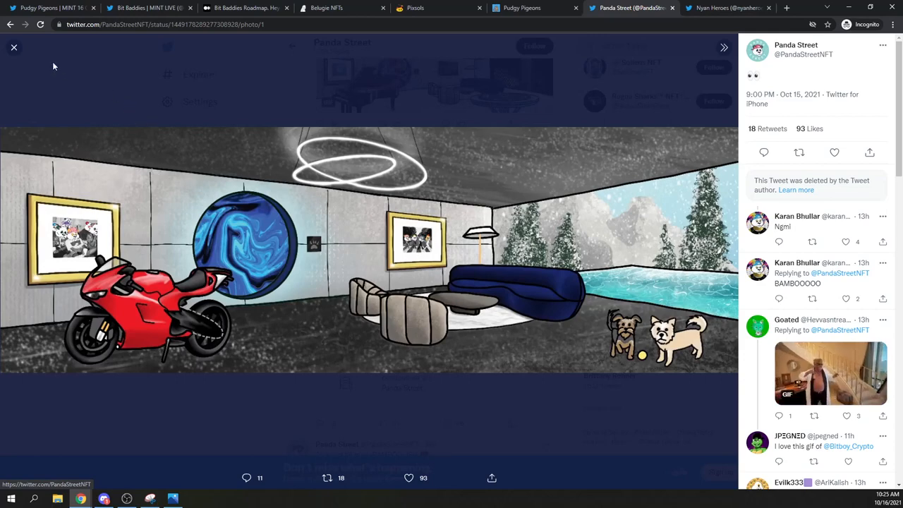
{"action": "left_click", "coordinate": [14, 48]}
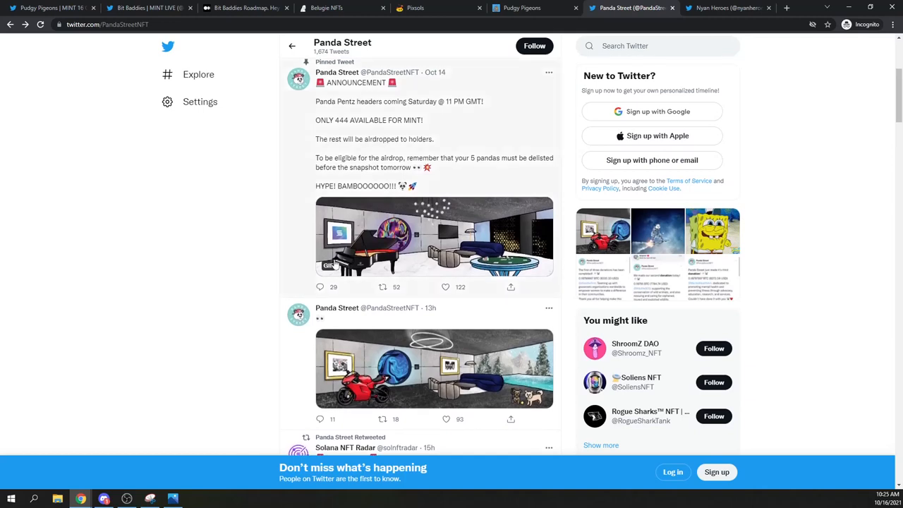
{"action": "mouse_move", "coordinate": [336, 268]}
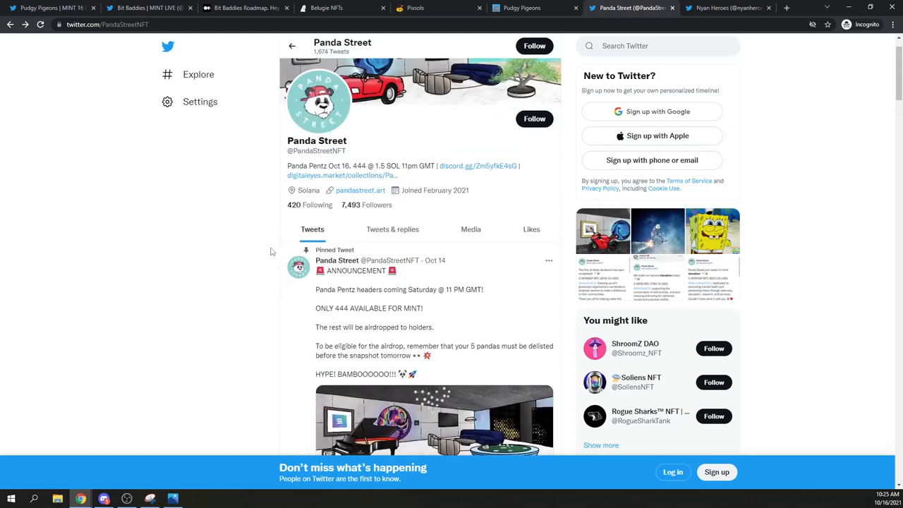
Step: Review the Nyan Heroes Twitter profile, scrolling through its presale missions tweets and retweeted roadmap post
{"action": "left_click", "coordinate": [727, 9]}
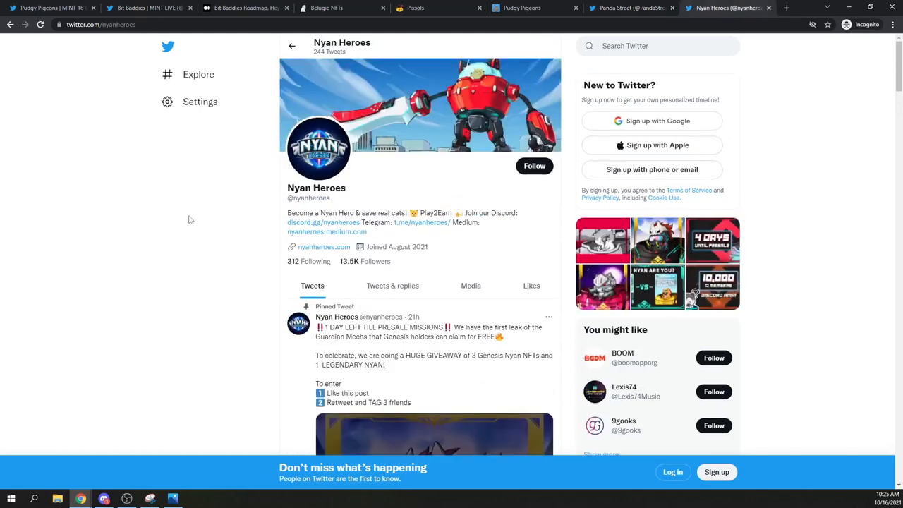
{"action": "scroll", "scroll_direction": "down", "scroll_amount": 3}
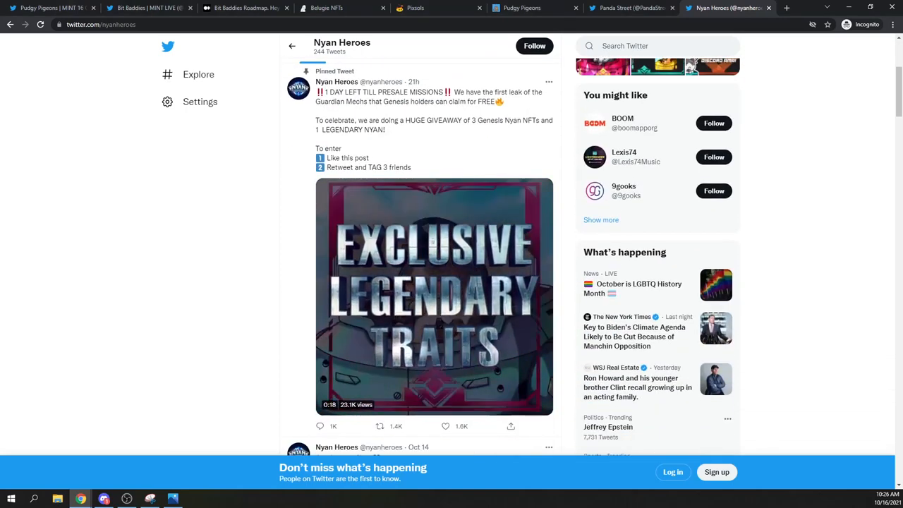
{"action": "scroll", "scroll_direction": "down", "scroll_amount": 3}
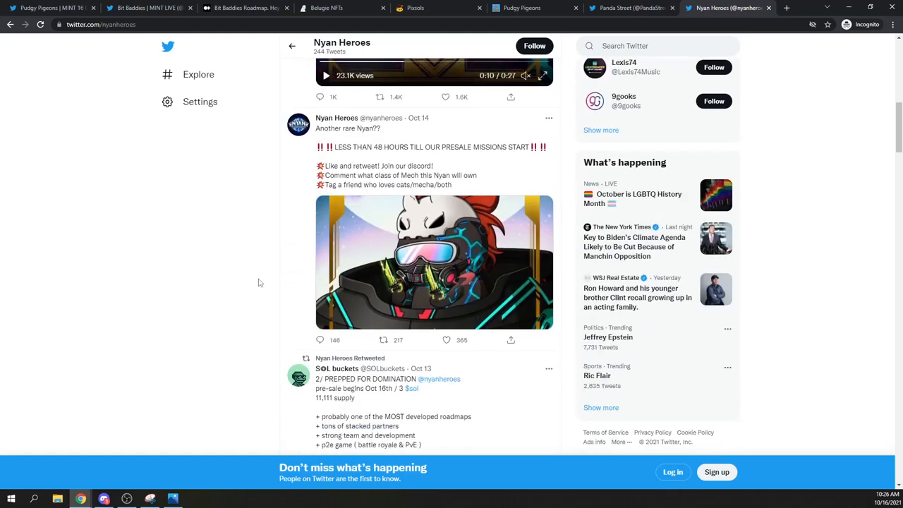
{"action": "scroll", "scroll_direction": "down", "scroll_amount": 3}
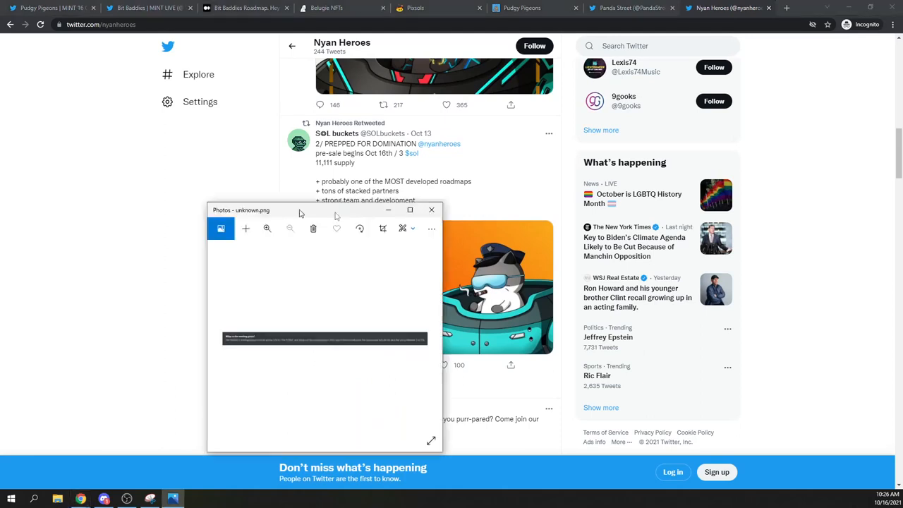
Step: Enlarge and zoom the screenshot to read the 3-6 SOL FairLaunch public sale price, then close Photos
{"action": "left_click", "coordinate": [409, 208]}
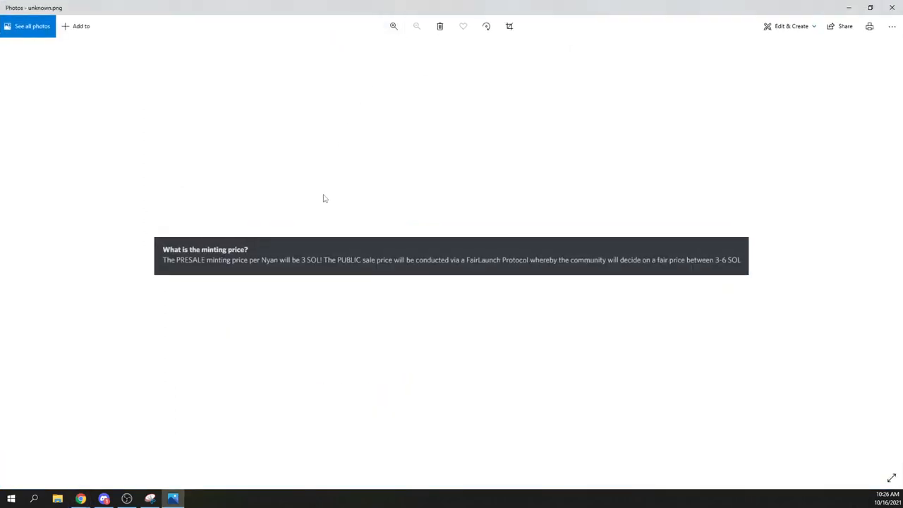
{"action": "left_click", "coordinate": [393, 26]}
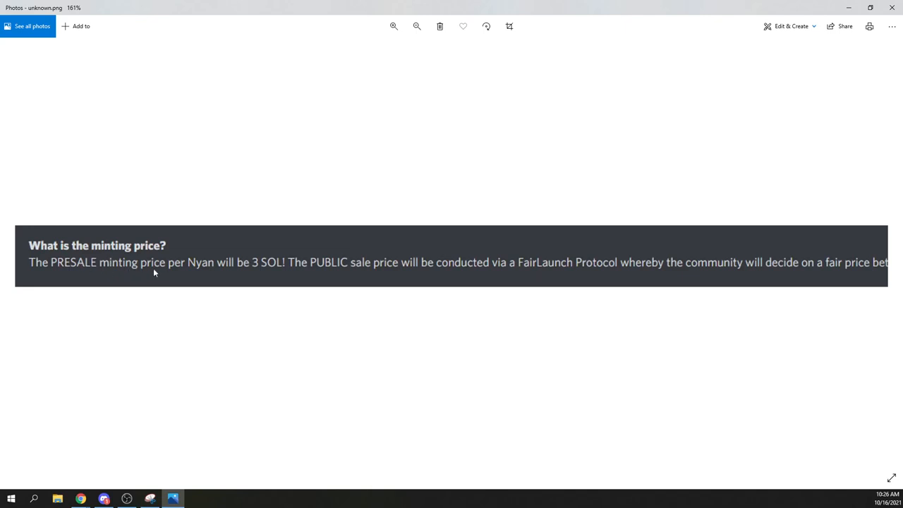
{"action": "mouse_move", "coordinate": [257, 267]}
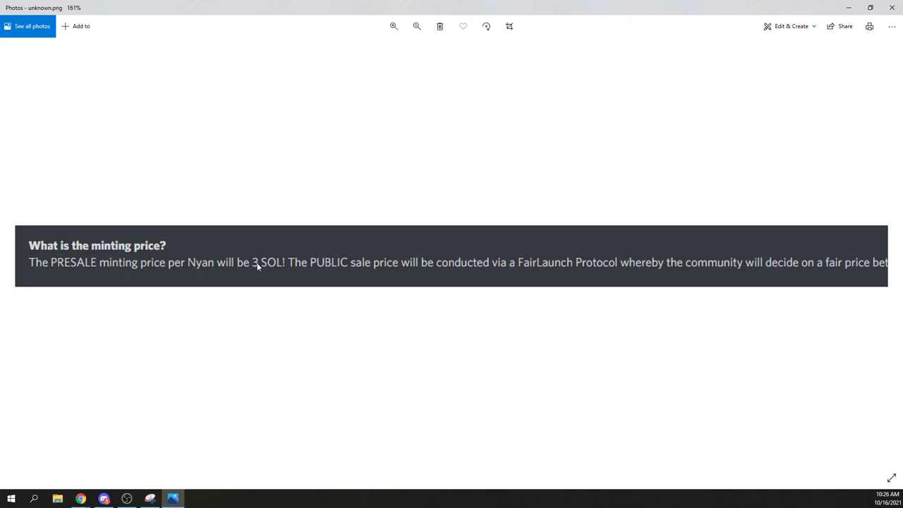
{"action": "mouse_move", "coordinate": [306, 271]}
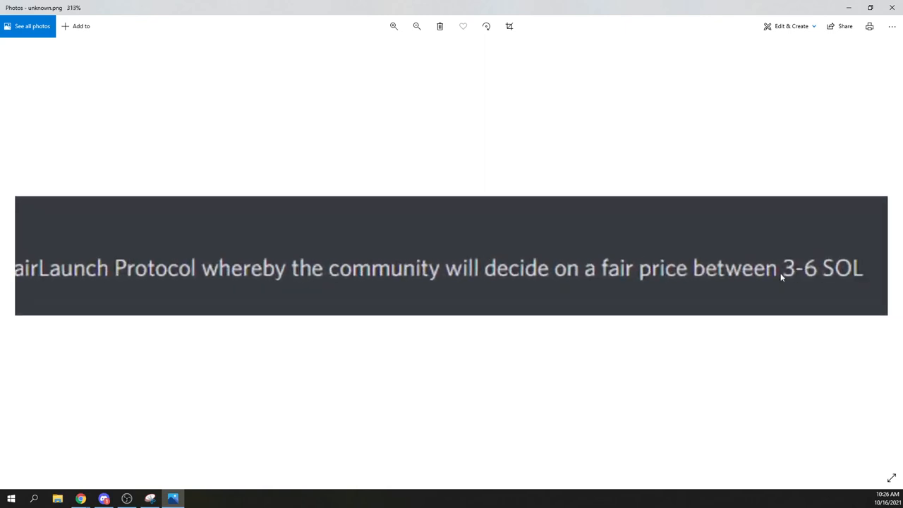
{"action": "left_click", "coordinate": [393, 26]}
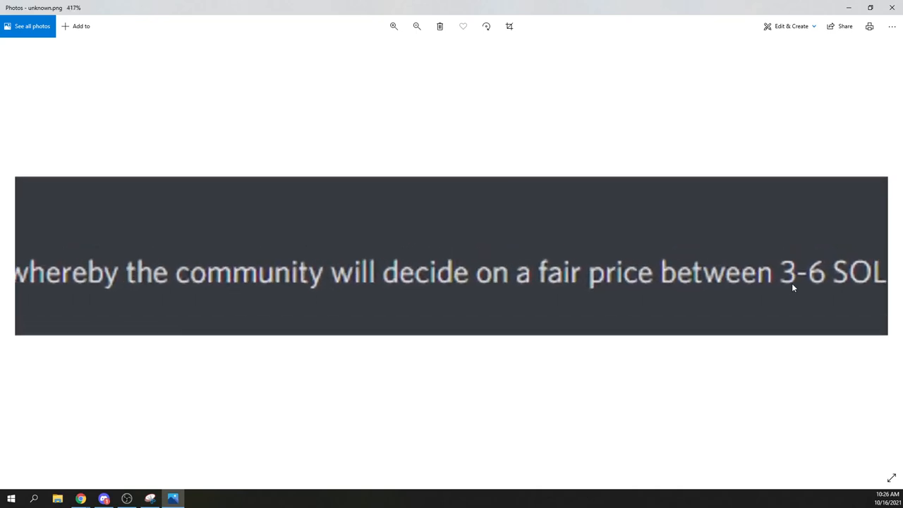
{"action": "left_click", "coordinate": [417, 26]}
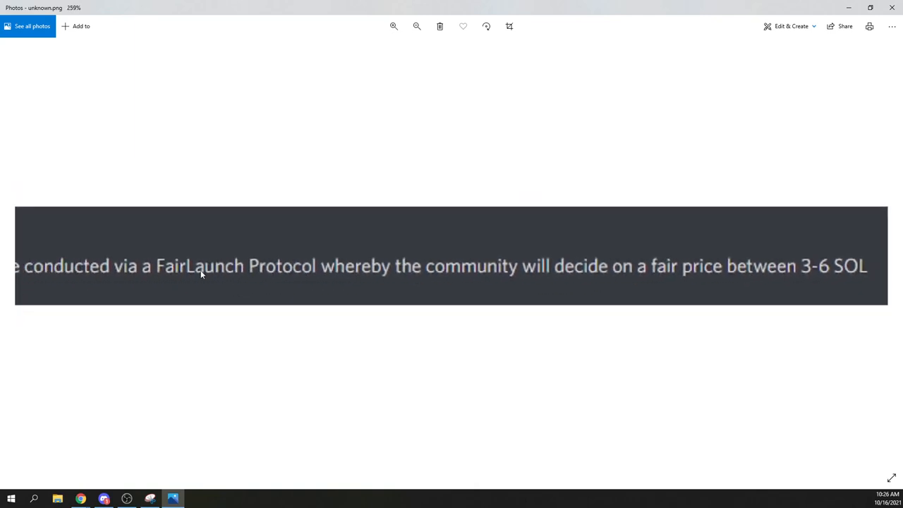
{"action": "mouse_move", "coordinate": [714, 282]}
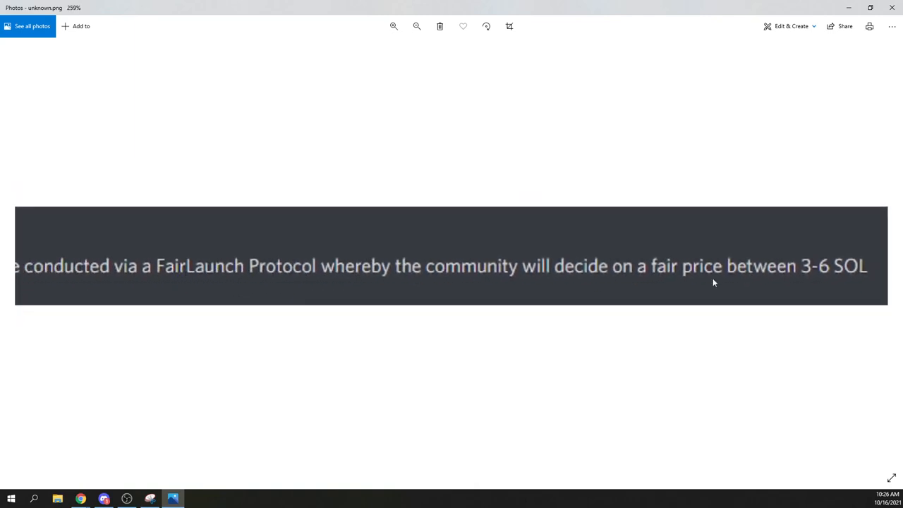
{"action": "mouse_move", "coordinate": [821, 271]}
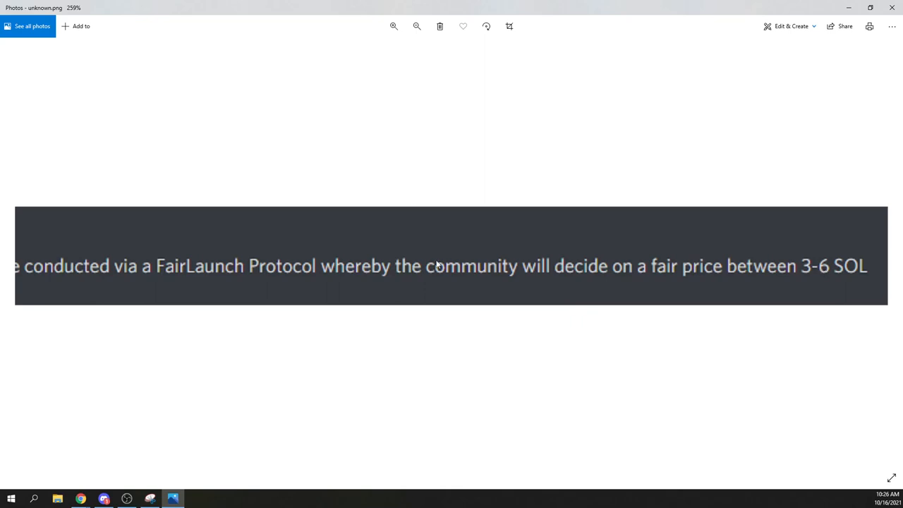
{"action": "mouse_move", "coordinate": [198, 284]}
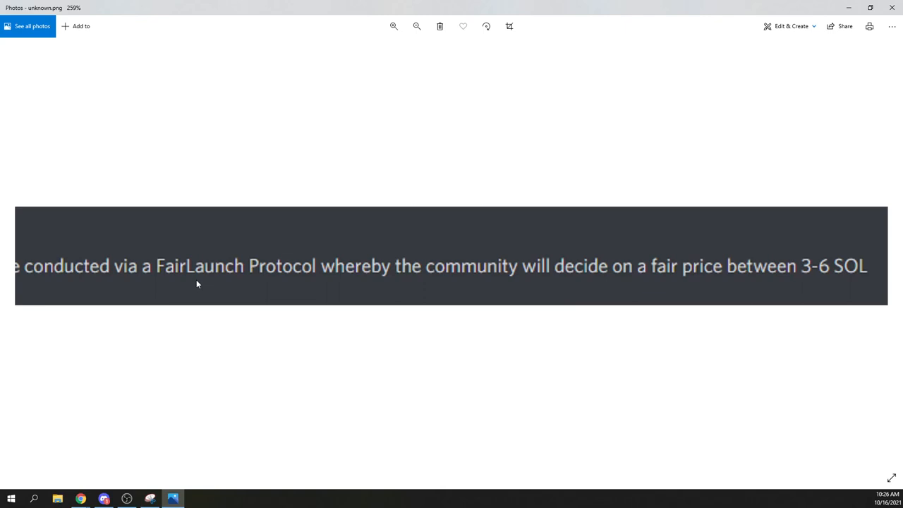
{"action": "mouse_move", "coordinate": [771, 313]}
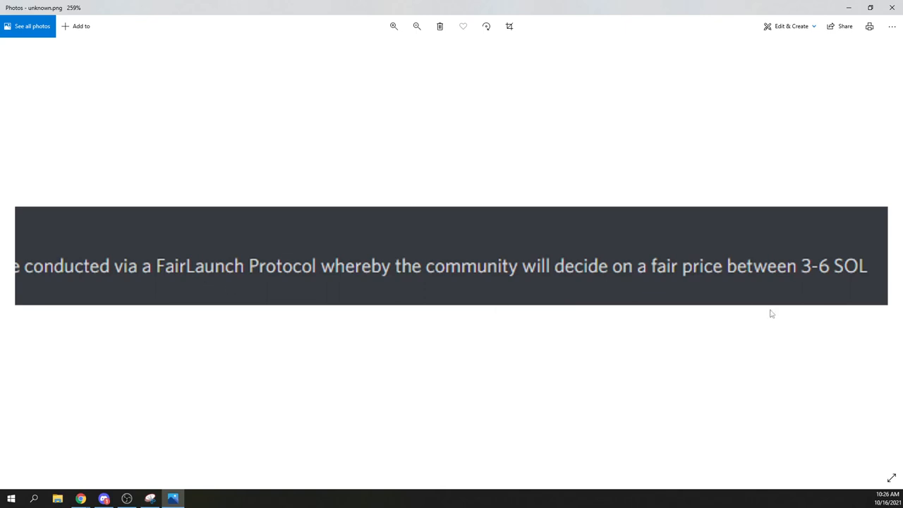
{"action": "mouse_move", "coordinate": [827, 275]}
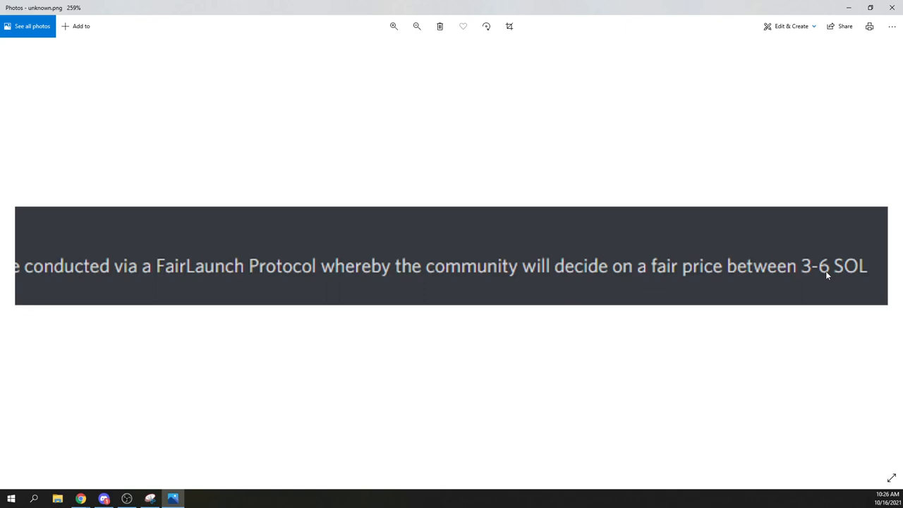
{"action": "mouse_move", "coordinate": [812, 275]}
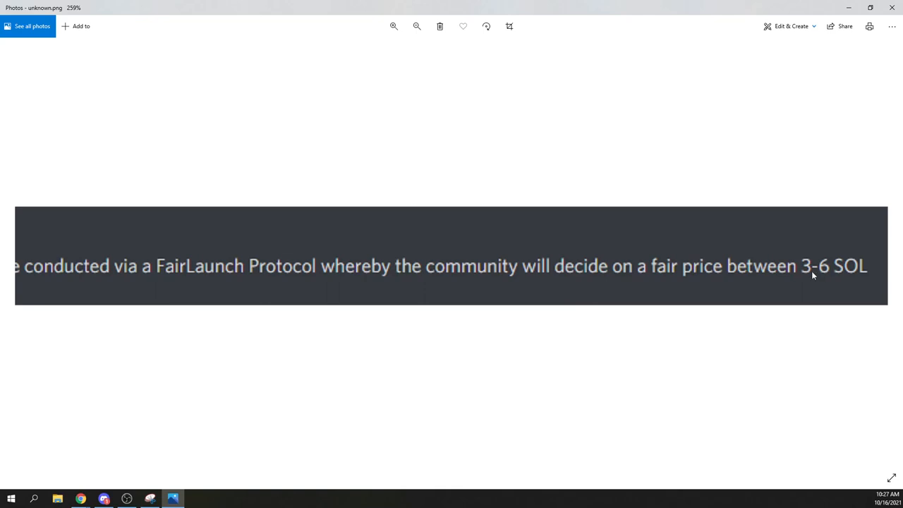
{"action": "mouse_move", "coordinate": [815, 273]}
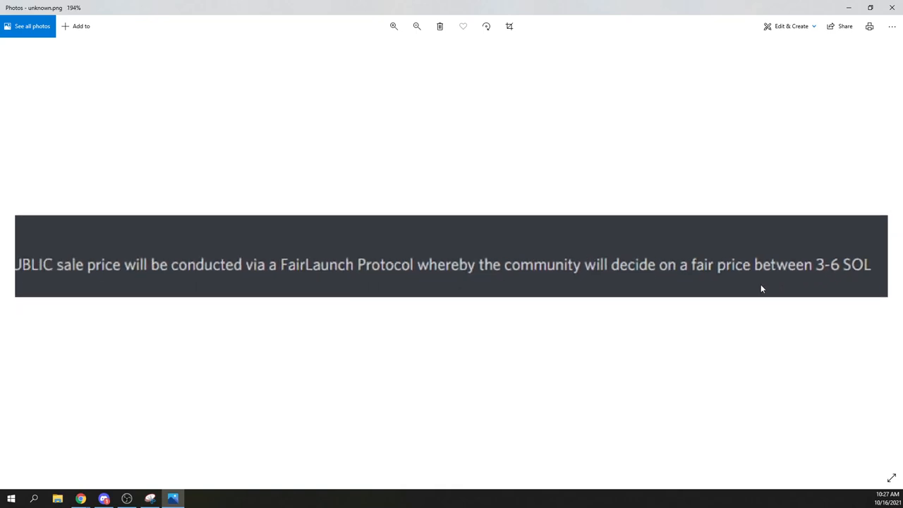
{"action": "left_click", "coordinate": [417, 26]}
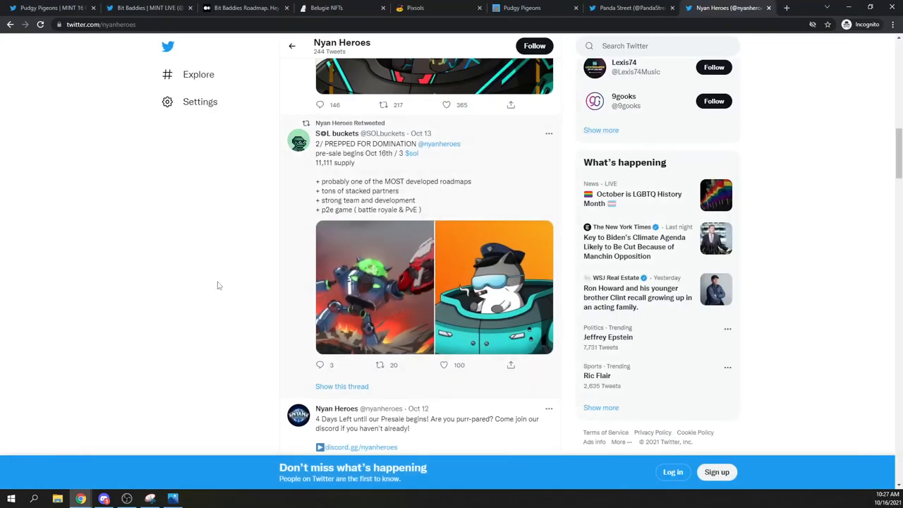
{"action": "scroll", "scroll_direction": "down", "scroll_amount": 3}
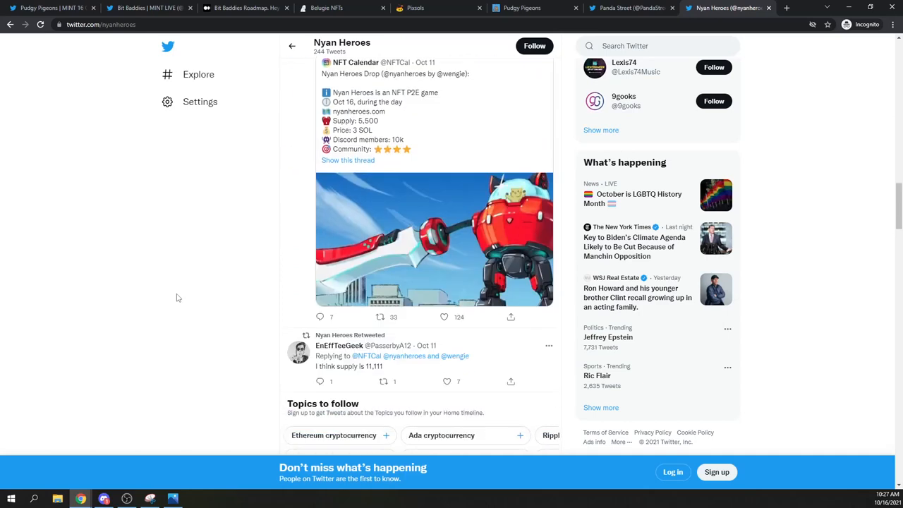
{"action": "mouse_move", "coordinate": [303, 206]}
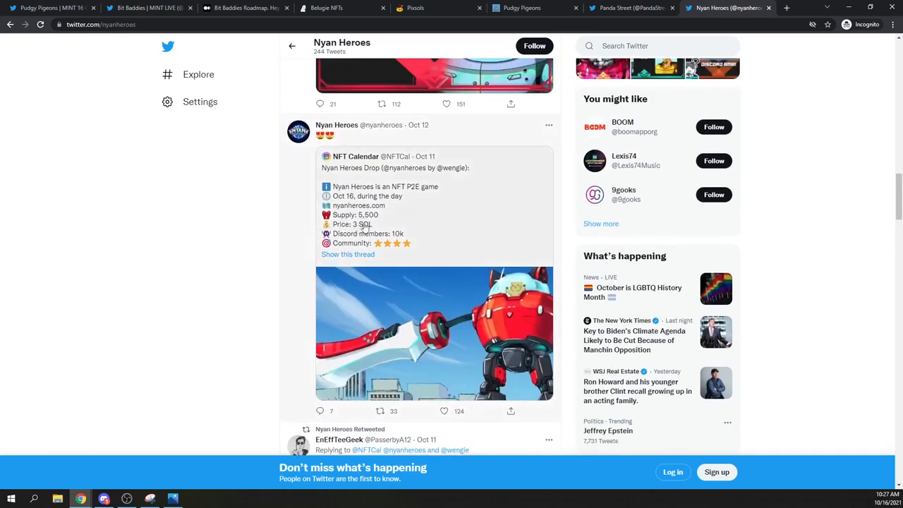
{"action": "scroll", "scroll_direction": "down", "scroll_amount": 3}
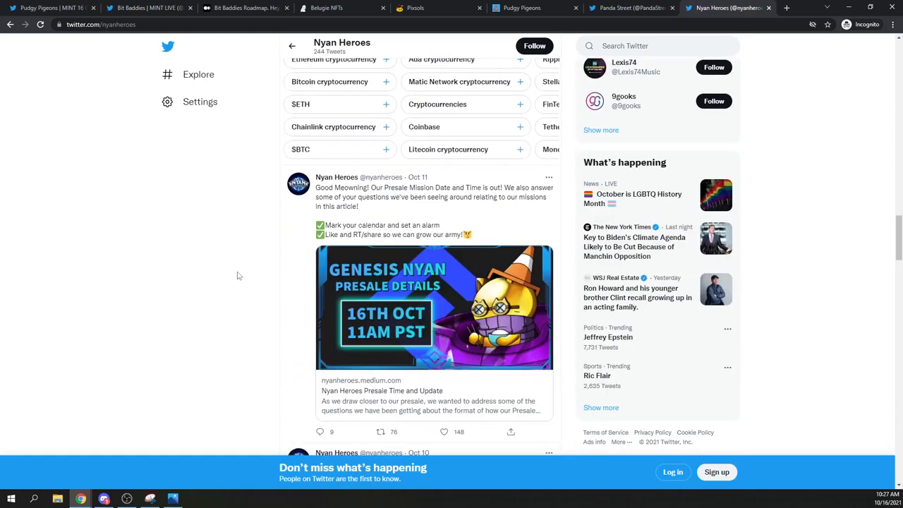
{"action": "scroll", "scroll_direction": "down", "scroll_amount": 3}
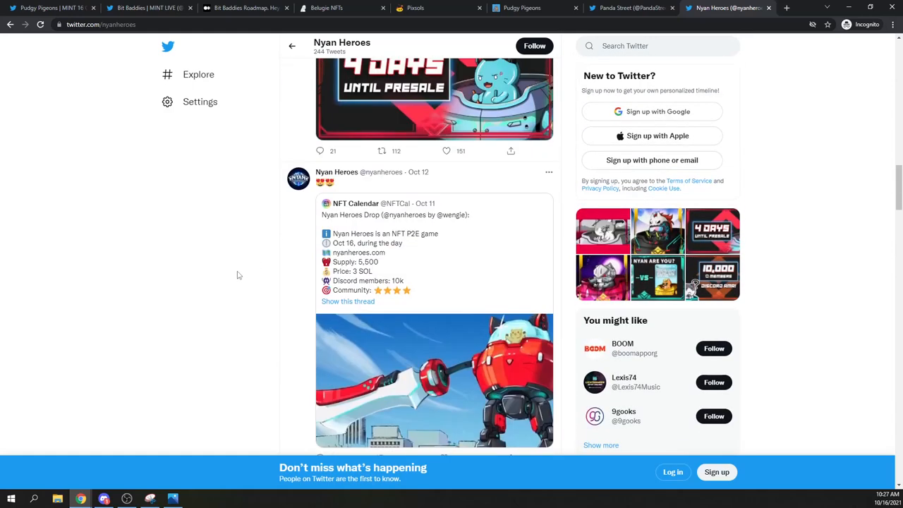
{"action": "scroll", "scroll_direction": "down", "scroll_amount": 3}
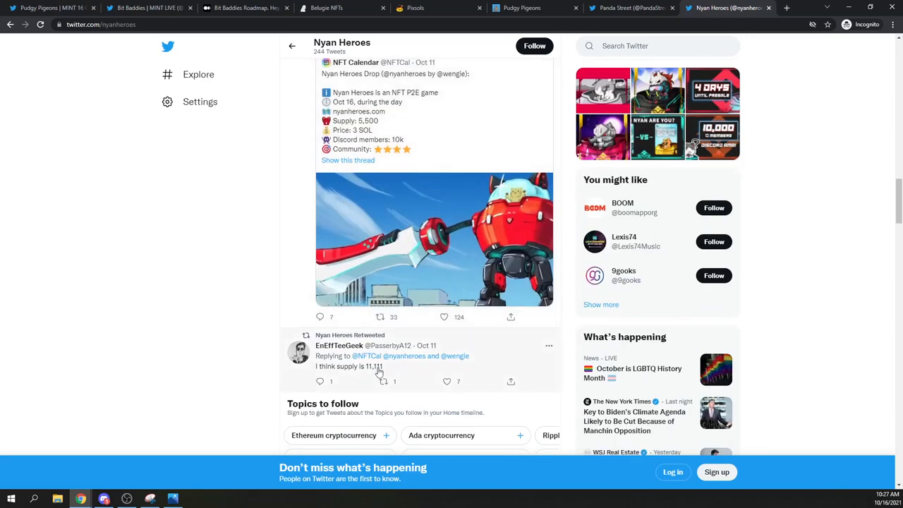
{"action": "scroll", "scroll_direction": "down", "scroll_amount": 3}
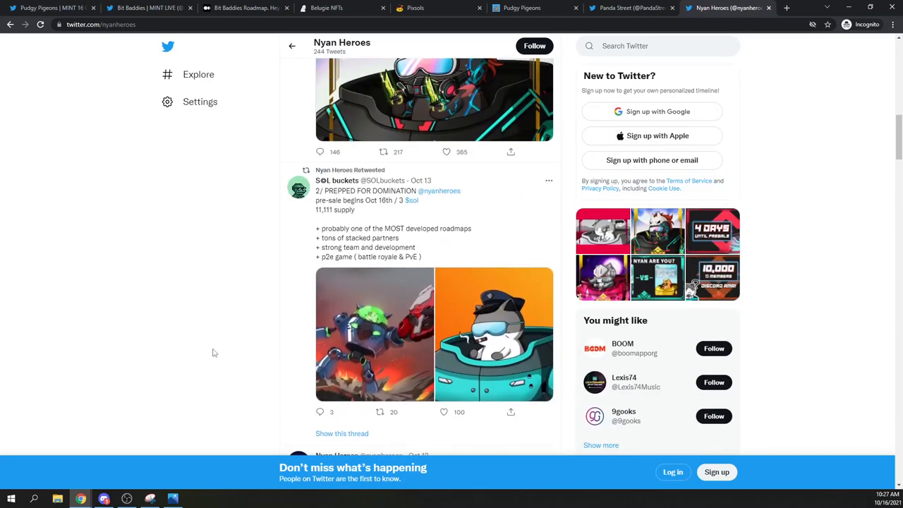
{"action": "scroll", "scroll_direction": "up", "scroll_amount": 3}
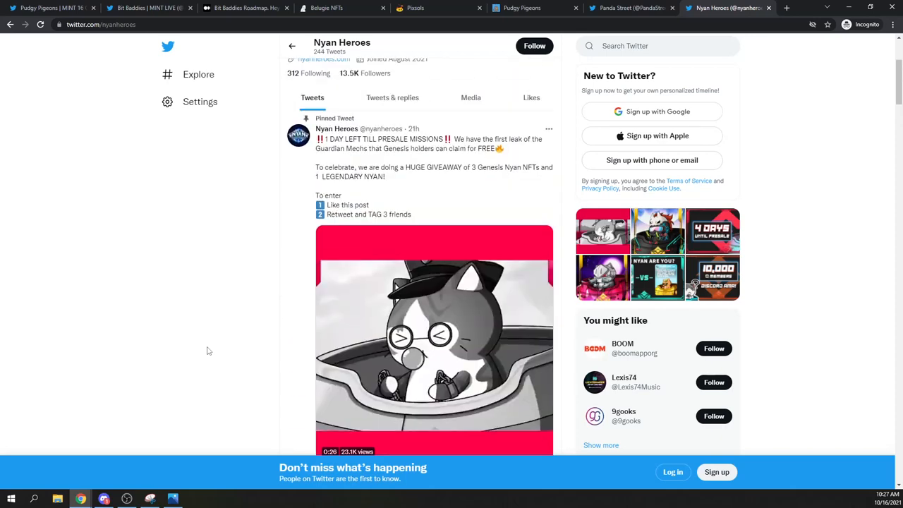
{"action": "scroll", "scroll_direction": "up", "scroll_amount": 3}
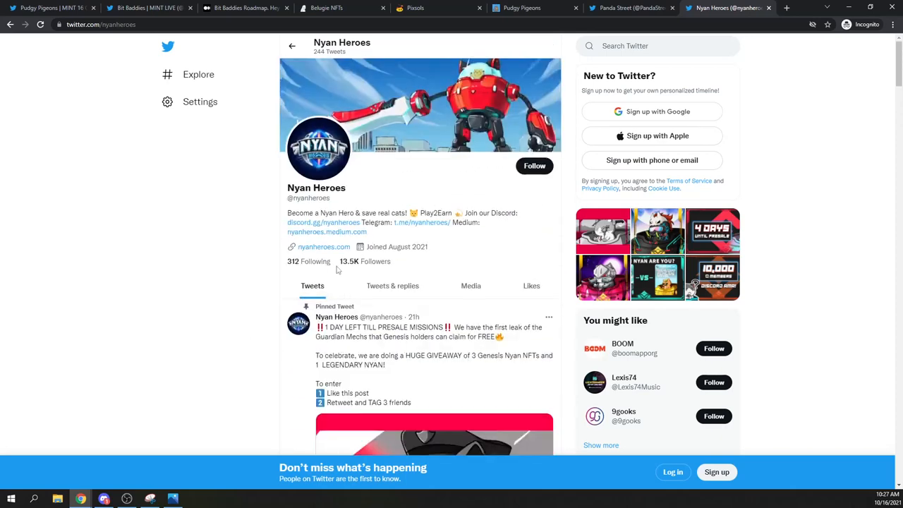
{"action": "mouse_move", "coordinate": [220, 282]}
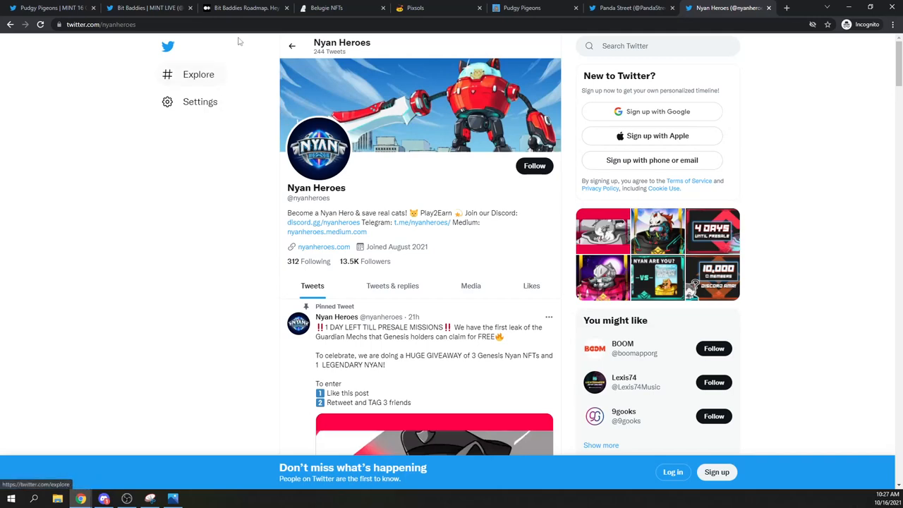
Step: Cycle through the Belugies, Pixsols and Pudgy Pigeons site tabs, ending back on the Belugies story section
{"action": "left_click", "coordinate": [338, 8]}
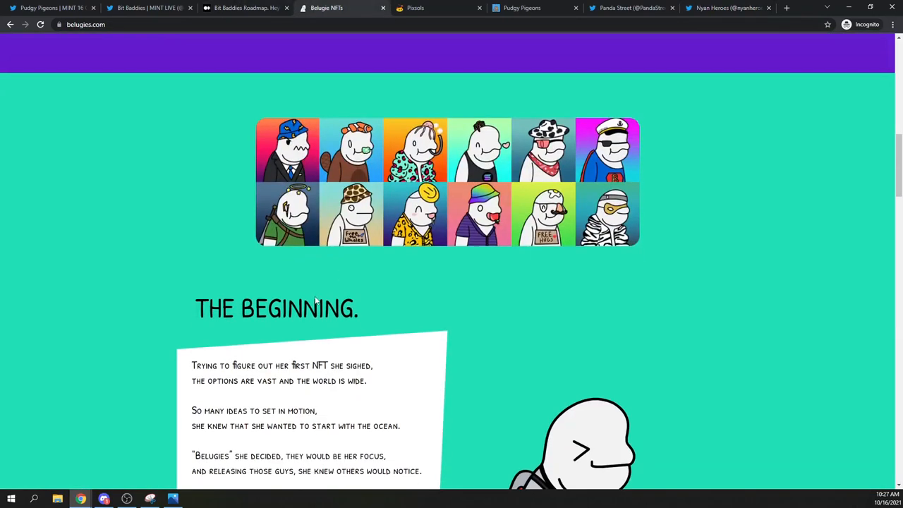
{"action": "left_click", "coordinate": [437, 8]}
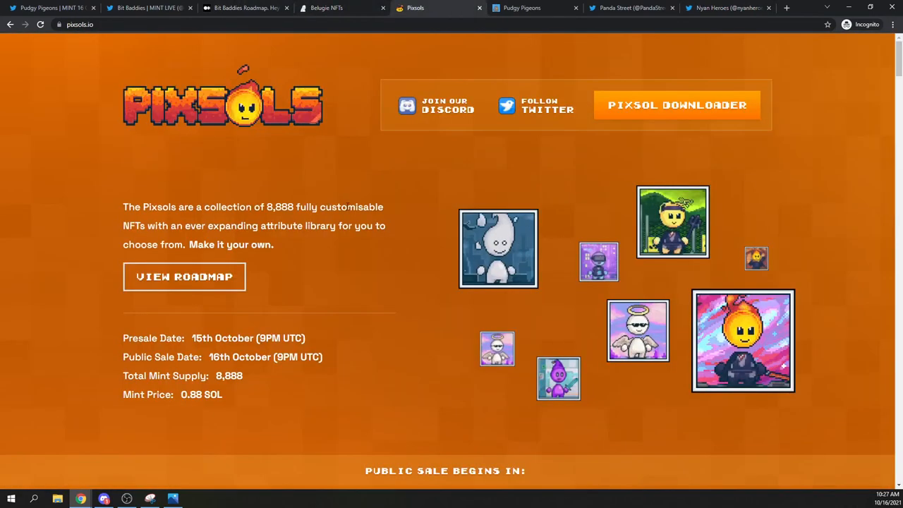
{"action": "left_click", "coordinate": [522, 9]}
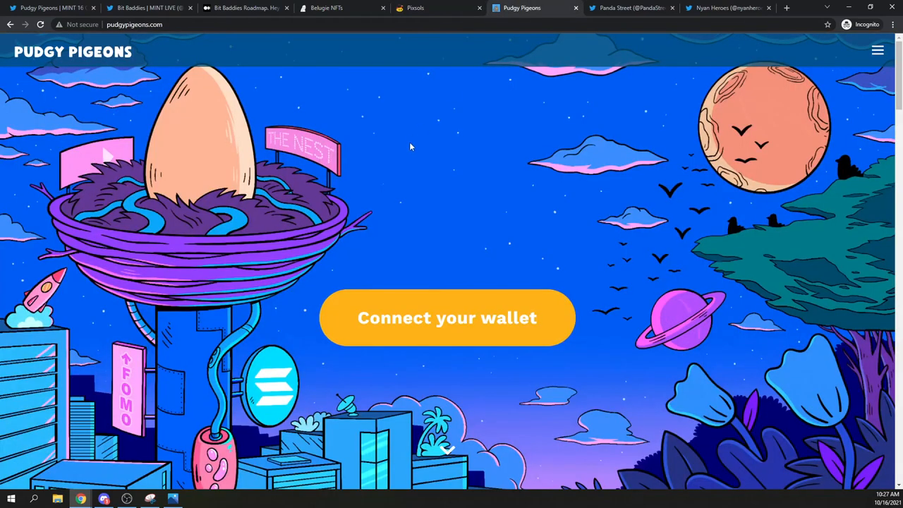
{"action": "left_click", "coordinate": [326, 9]}
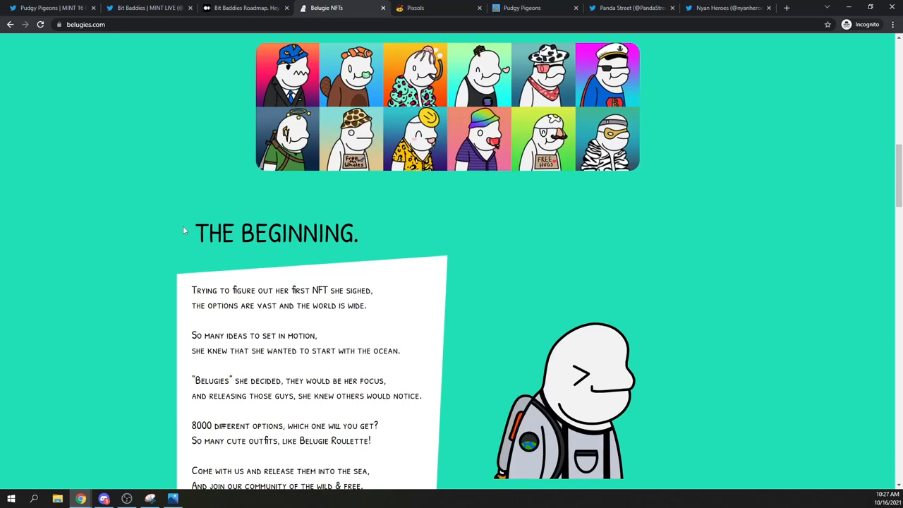
{"action": "mouse_move", "coordinate": [406, 73]}
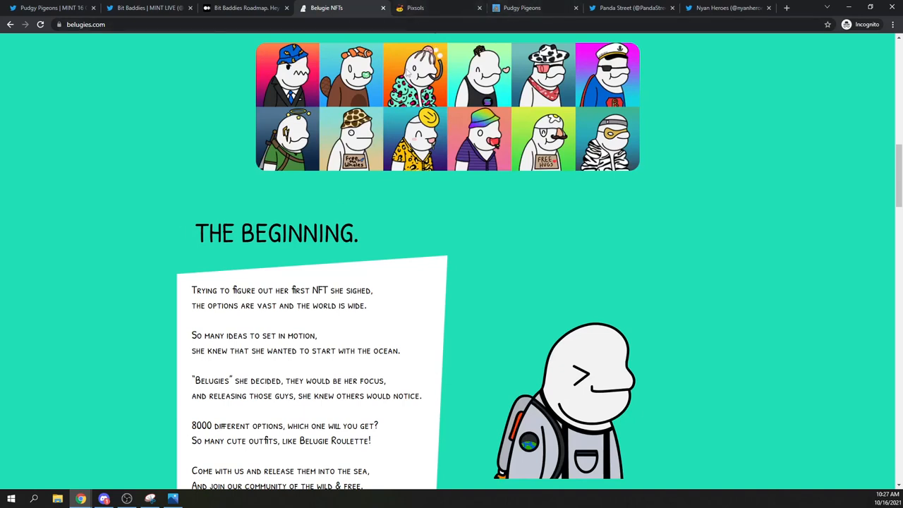
{"action": "mouse_move", "coordinate": [152, 209]}
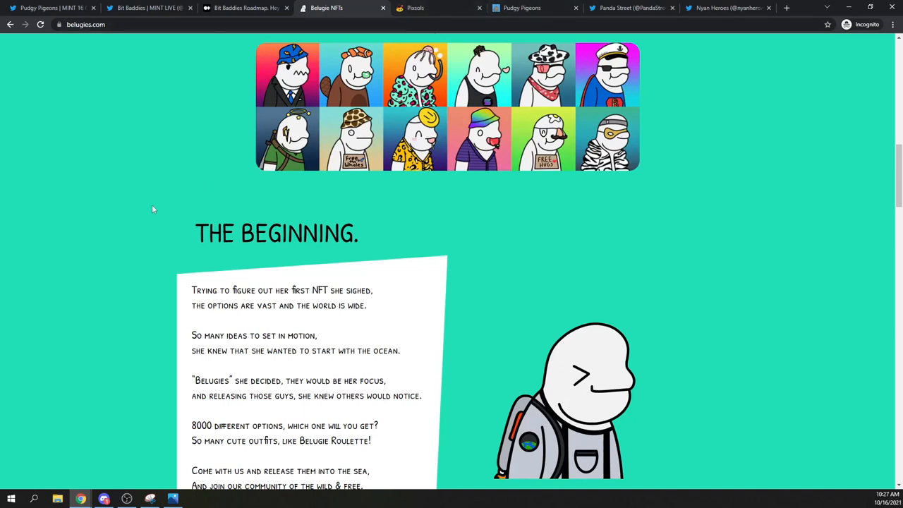
{"action": "mouse_move", "coordinate": [120, 464]}
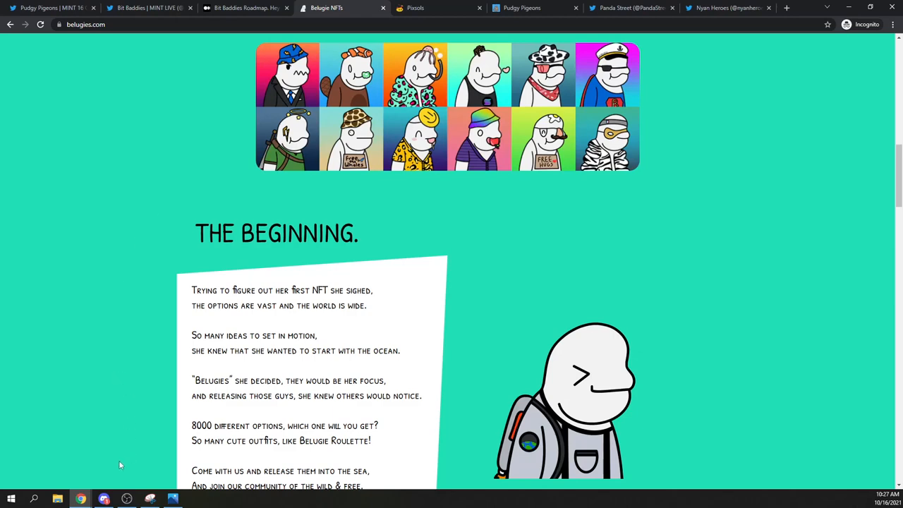